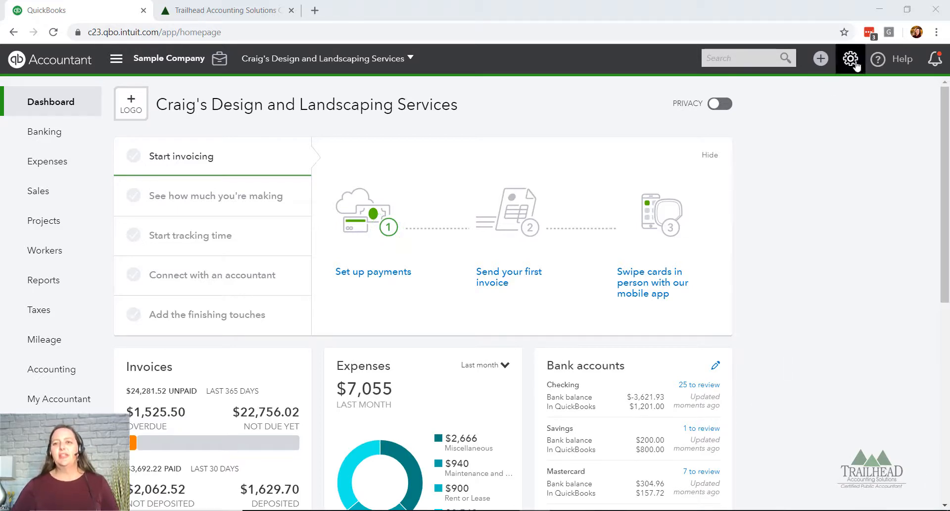
Step: Open Account and Settings for Craig's Design and Landscaping Services from the gear menu
{"action": "left_click", "coordinate": [850, 59]}
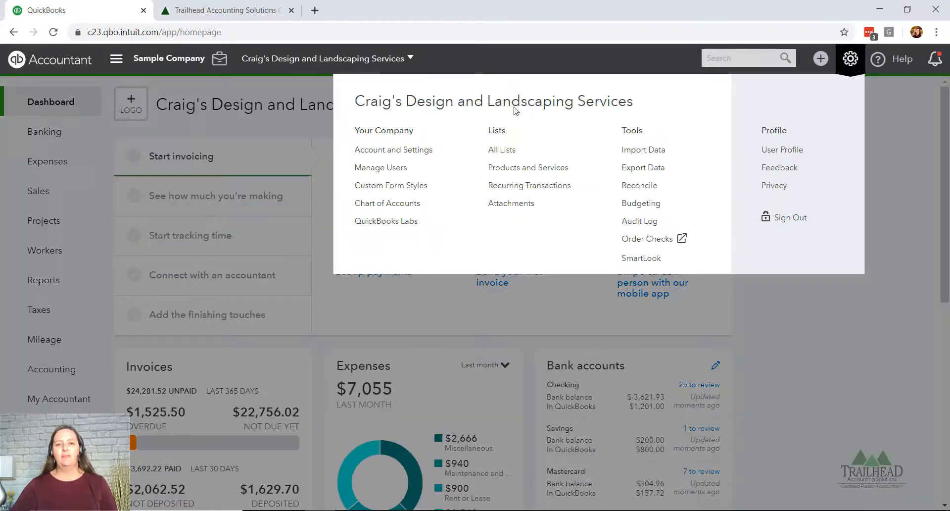
{"action": "left_click", "coordinate": [393, 150]}
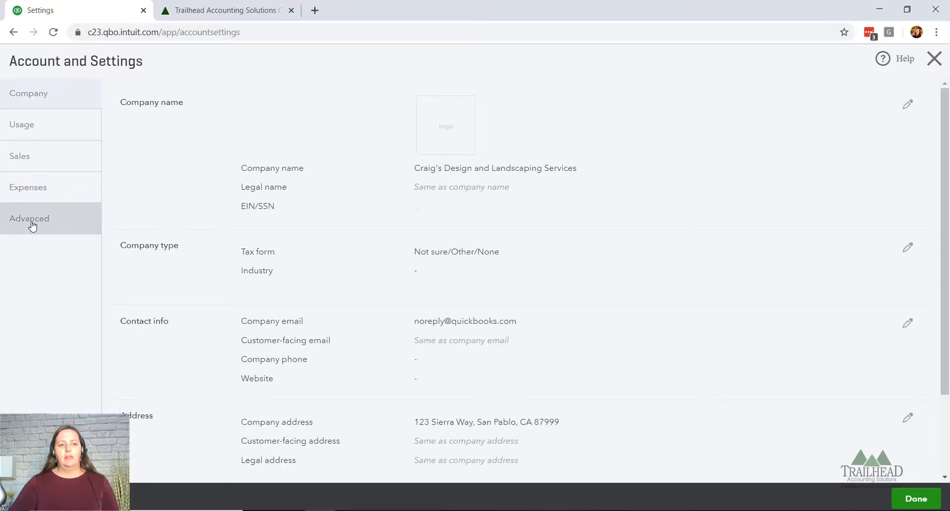
Step: Switch to the Advanced settings showing accounting, chart of accounts and categories
{"action": "left_click", "coordinate": [29, 218]}
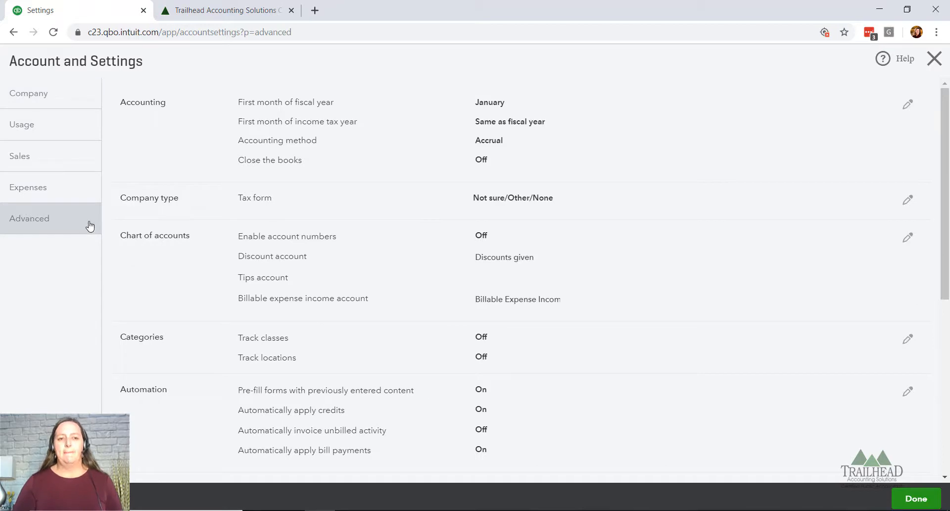
{"action": "mouse_move", "coordinate": [163, 364]}
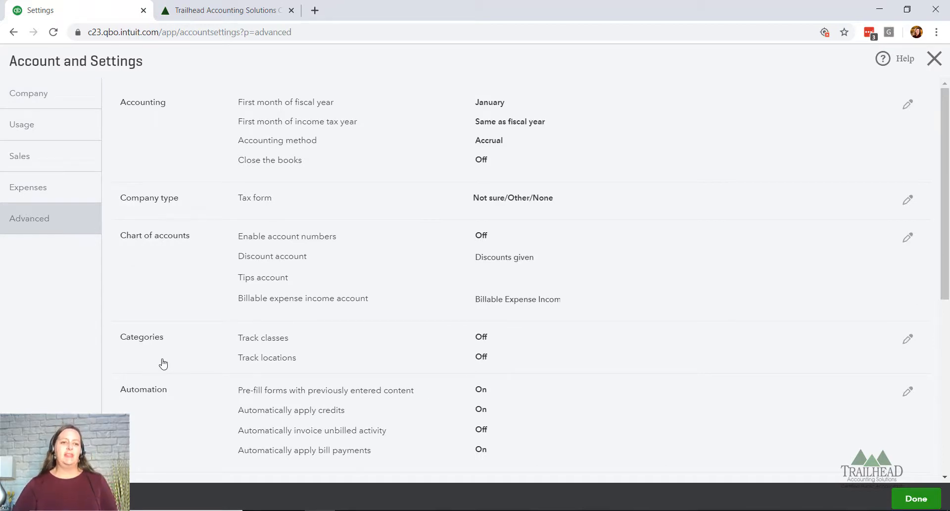
{"action": "mouse_move", "coordinate": [157, 345]}
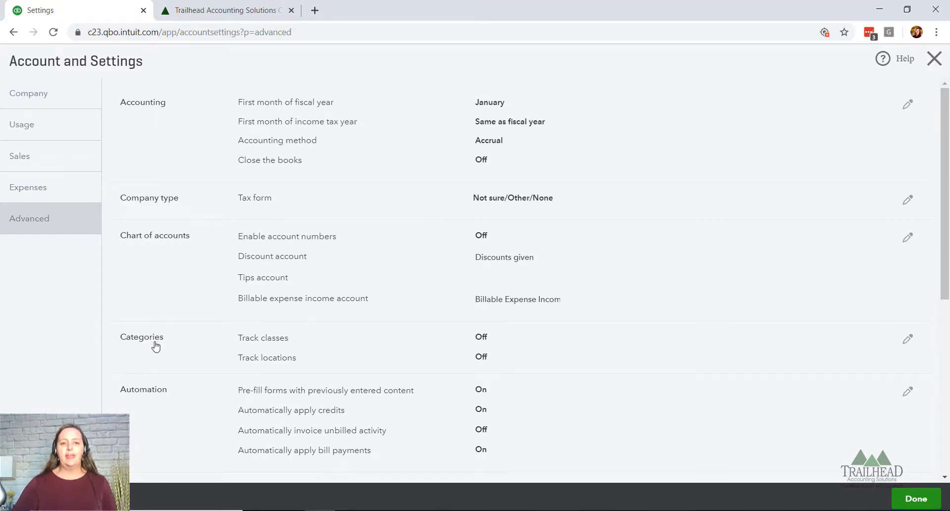
{"action": "mouse_move", "coordinate": [292, 336]}
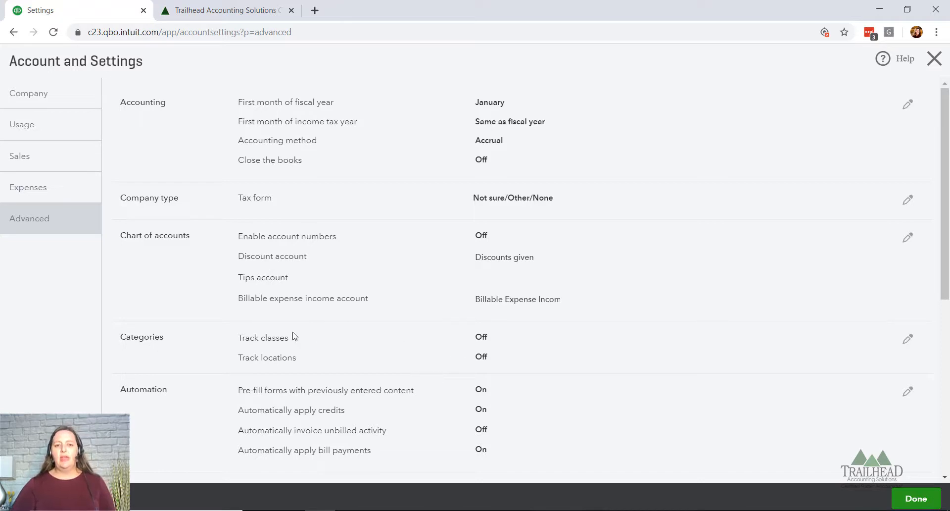
{"action": "mouse_move", "coordinate": [281, 342]}
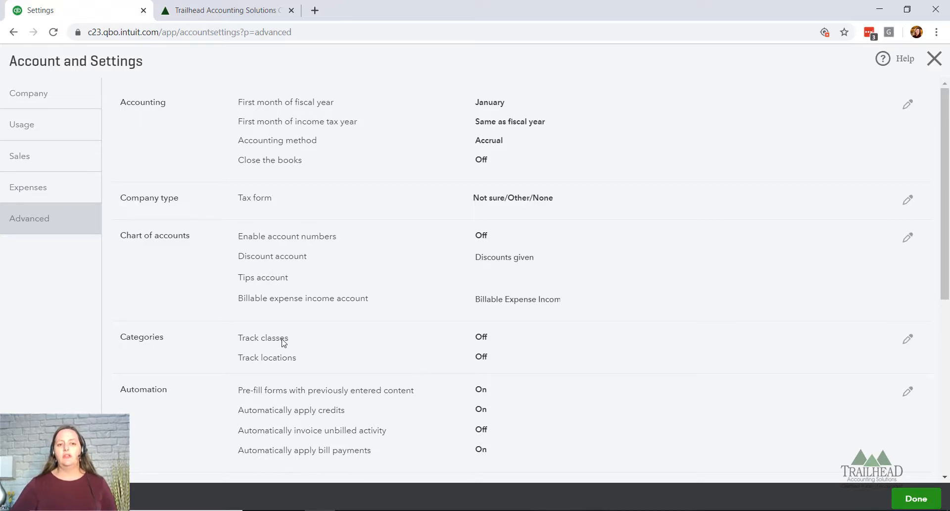
{"action": "mouse_move", "coordinate": [297, 359]}
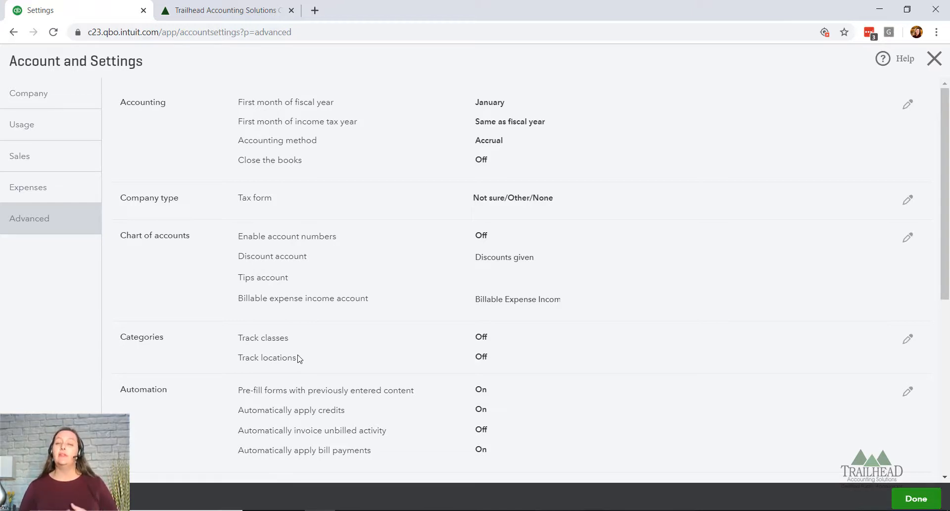
{"action": "mouse_move", "coordinate": [300, 343]}
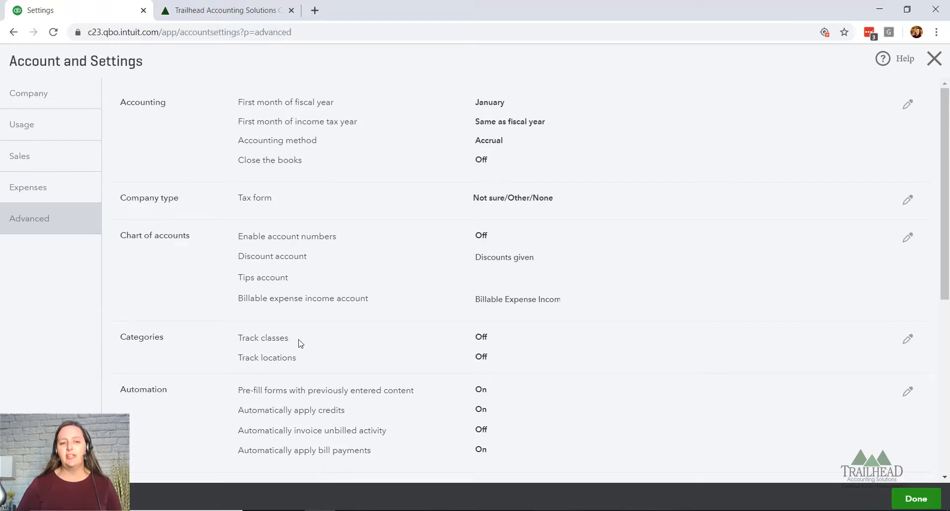
{"action": "mouse_move", "coordinate": [270, 366]}
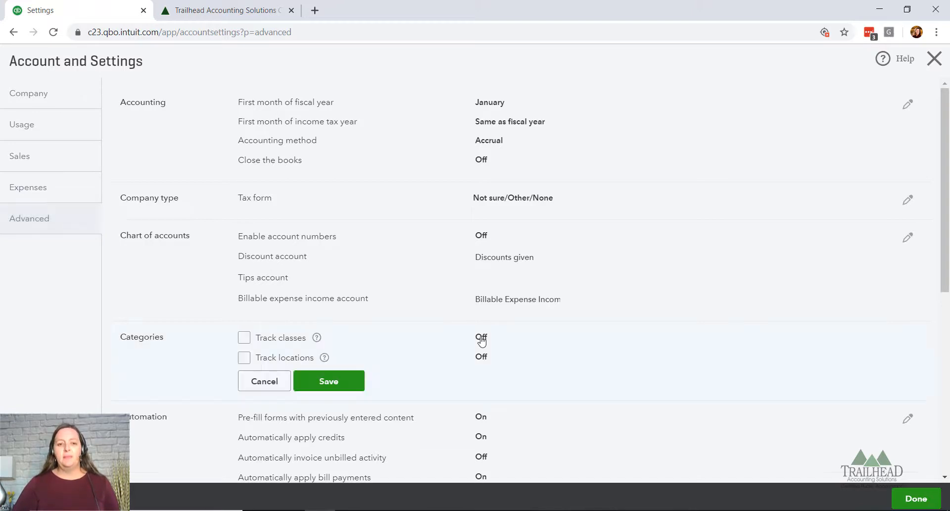
Step: Turn on Track classes with warnings for unclassed transactions, save, and close settings
{"action": "left_click", "coordinate": [243, 337]}
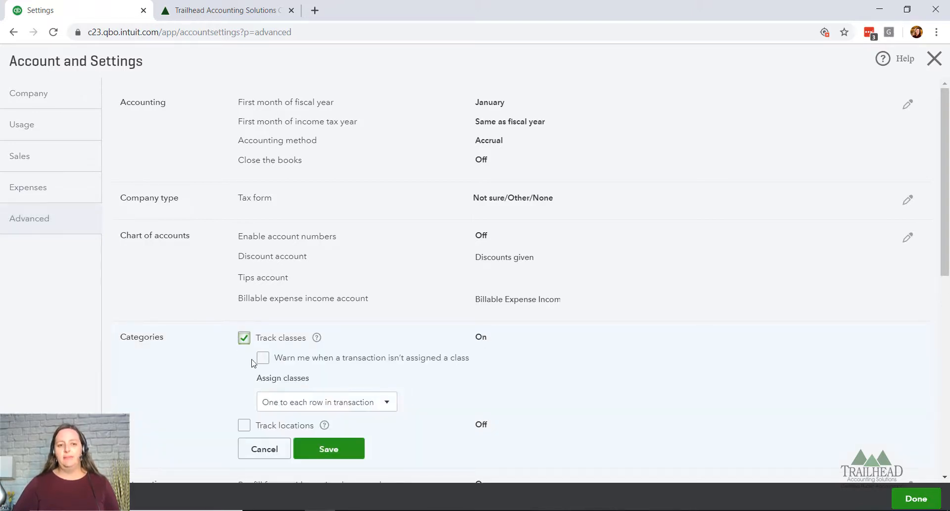
{"action": "left_click", "coordinate": [262, 357]}
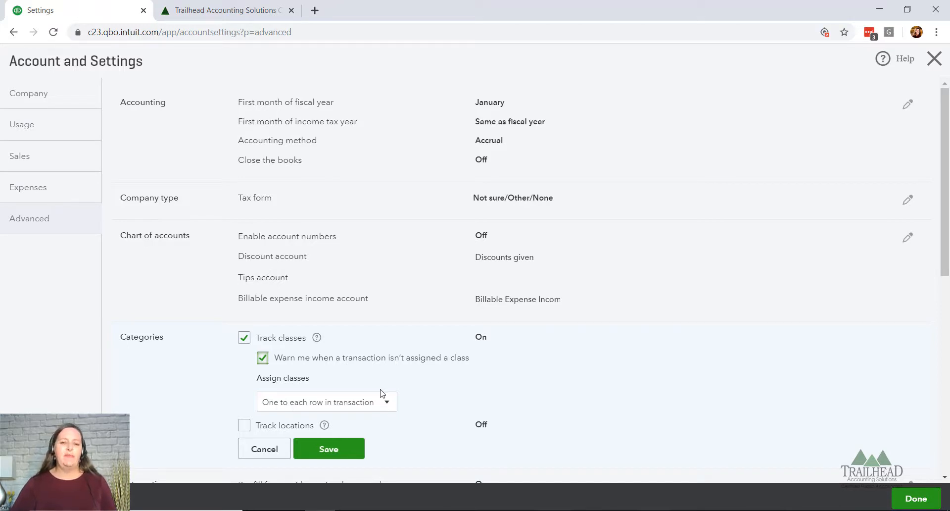
{"action": "left_click", "coordinate": [326, 402]}
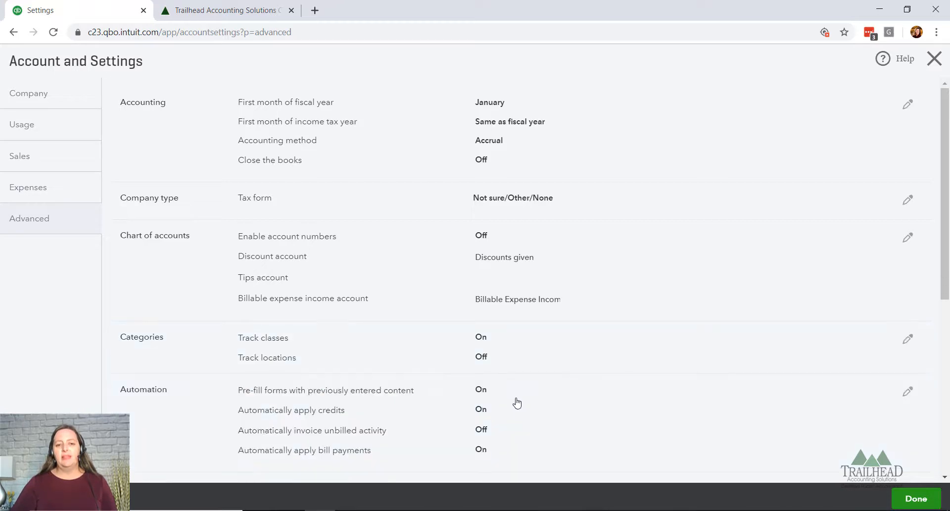
{"action": "mouse_move", "coordinate": [315, 366]}
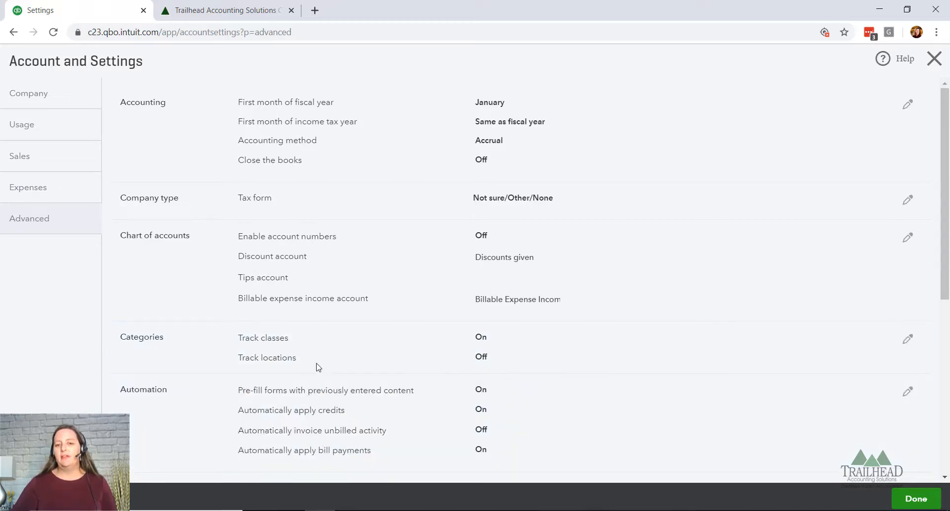
{"action": "mouse_move", "coordinate": [488, 336]}
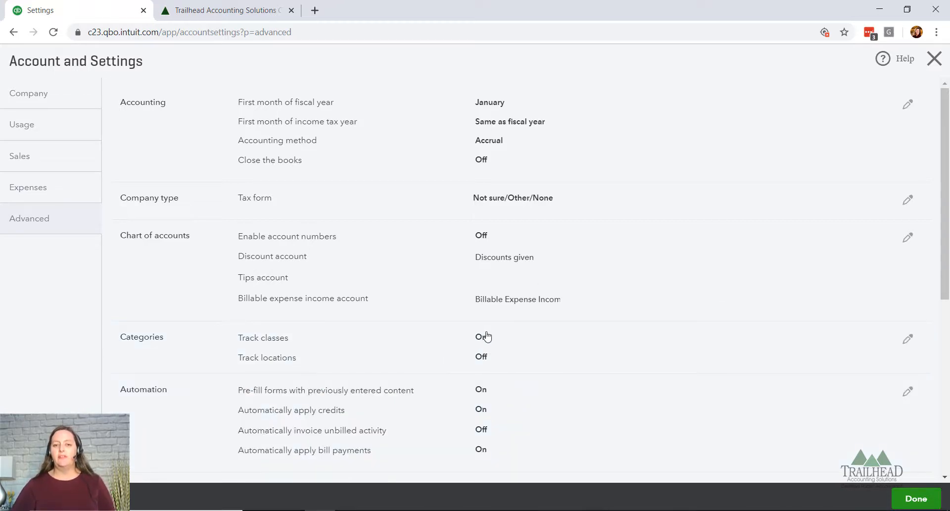
{"action": "left_click", "coordinate": [934, 58]}
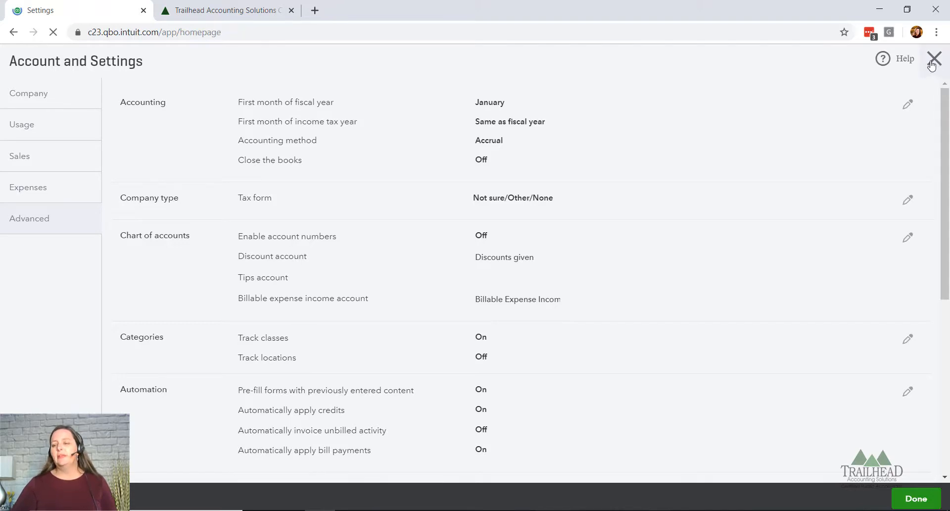
Step: Go to the All Lists page from the gear menu
{"action": "left_click", "coordinate": [934, 59]}
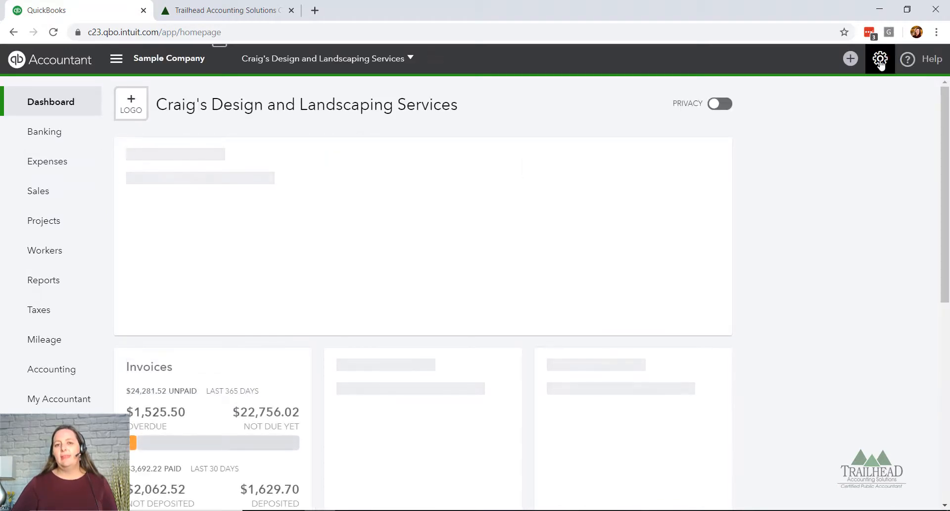
{"action": "left_click", "coordinate": [880, 59]}
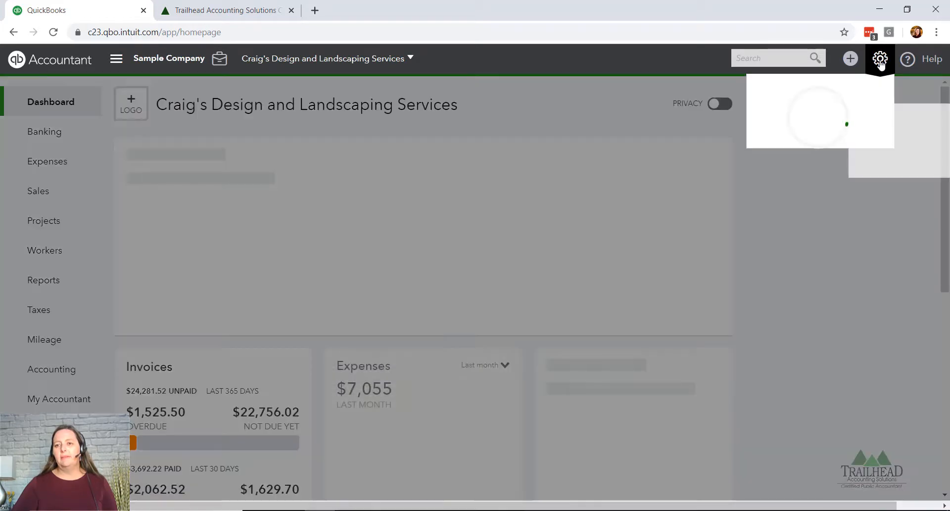
{"action": "left_click", "coordinate": [879, 59]}
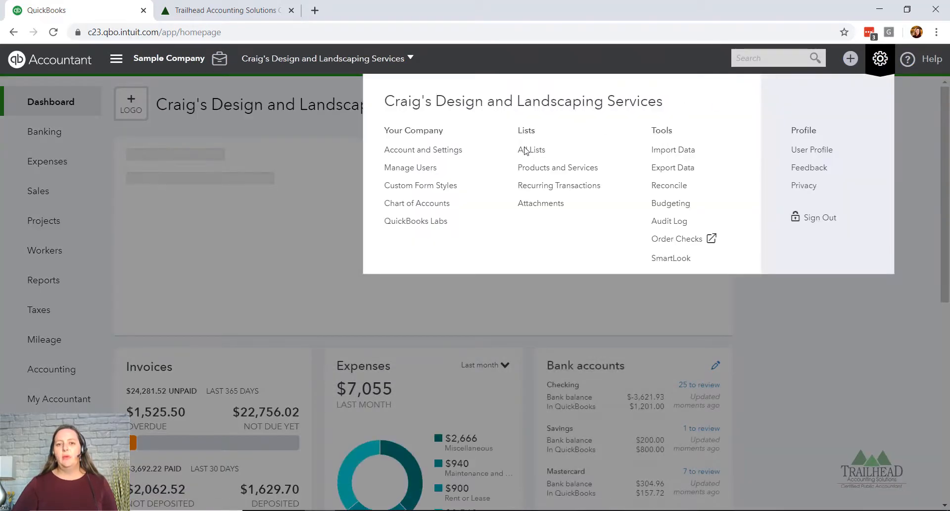
{"action": "left_click", "coordinate": [531, 150]}
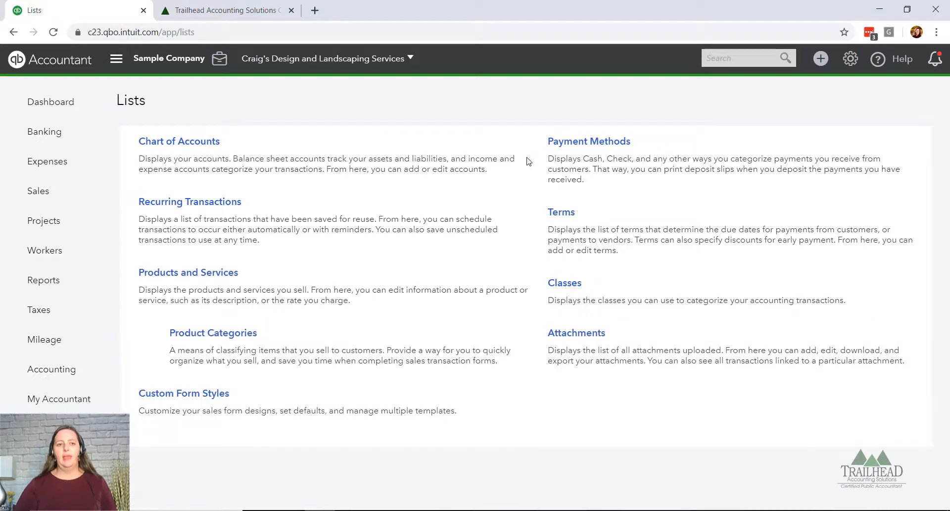
{"action": "mouse_move", "coordinate": [543, 292]}
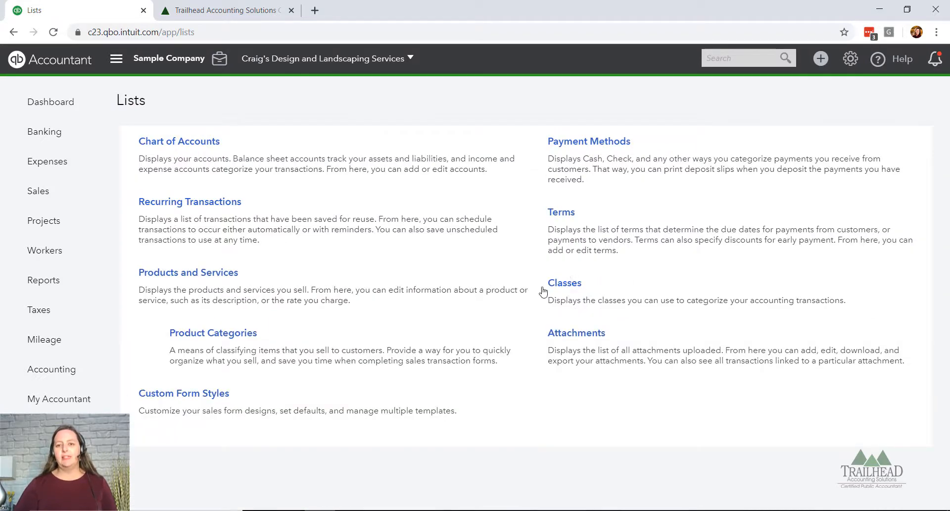
{"action": "mouse_move", "coordinate": [564, 283]}
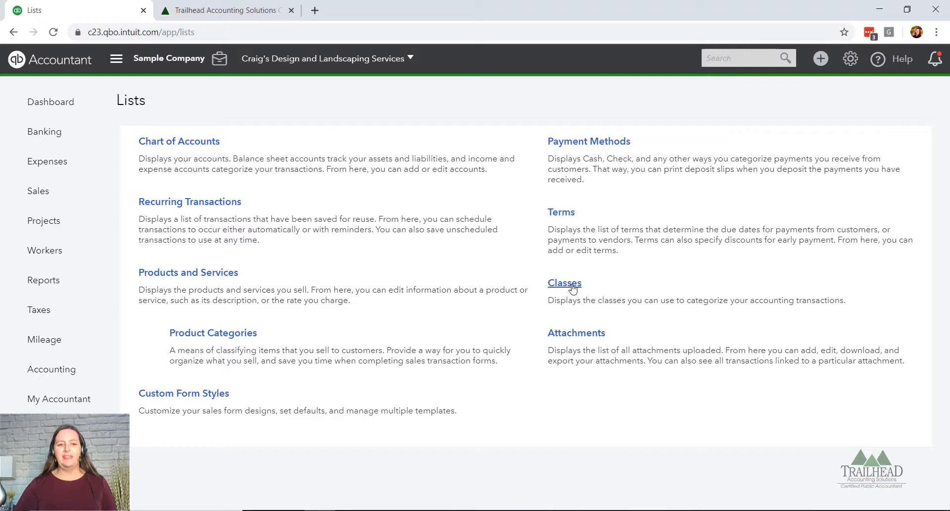
Step: Open the Classes list showing Sales Rep. with Lisa, Matt and Nicole
{"action": "left_click", "coordinate": [564, 282]}
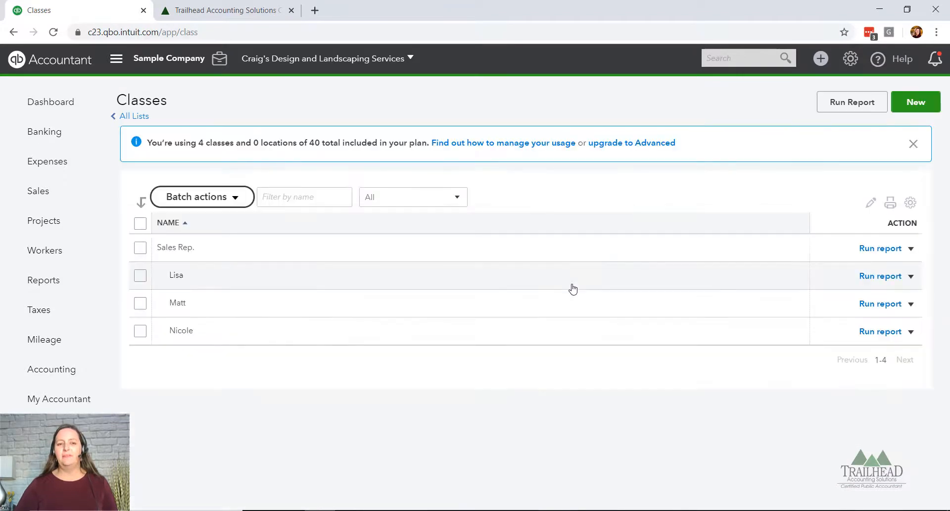
{"action": "mouse_move", "coordinate": [237, 251]}
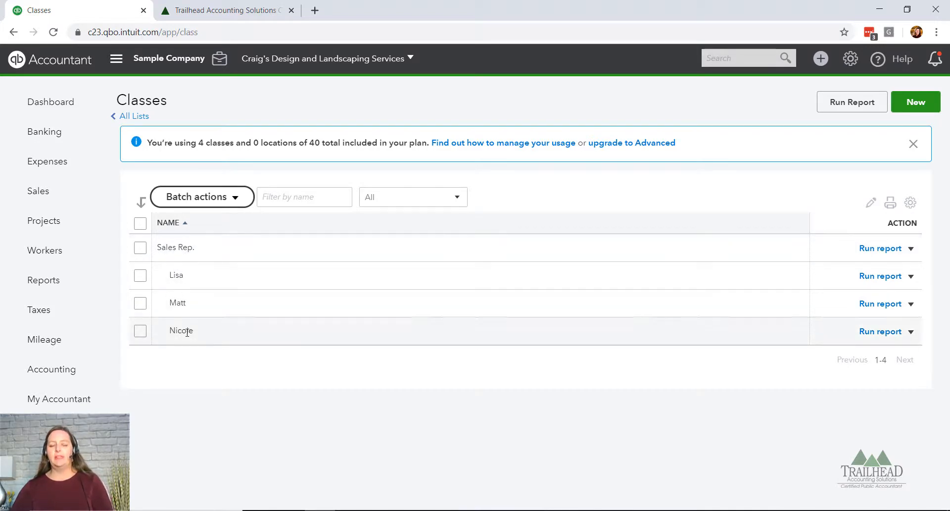
{"action": "mouse_move", "coordinate": [191, 339]}
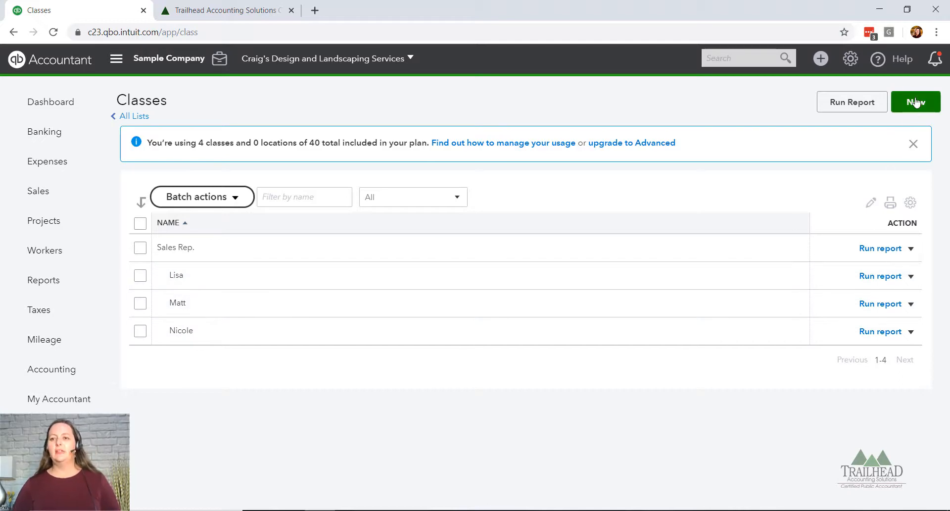
Step: Create class 'John' as a sub-class of Sales Rep. and save it
{"action": "left_click", "coordinate": [916, 101]}
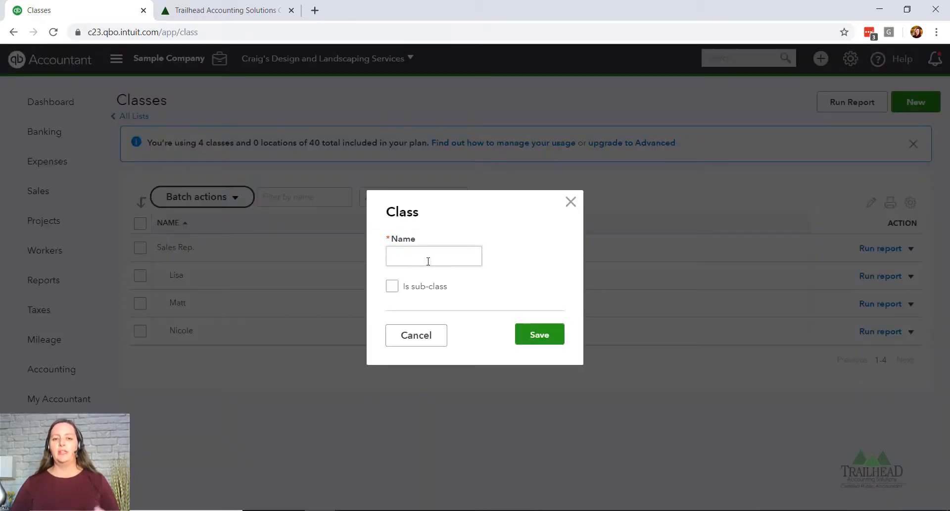
{"action": "left_click", "coordinate": [434, 255]}
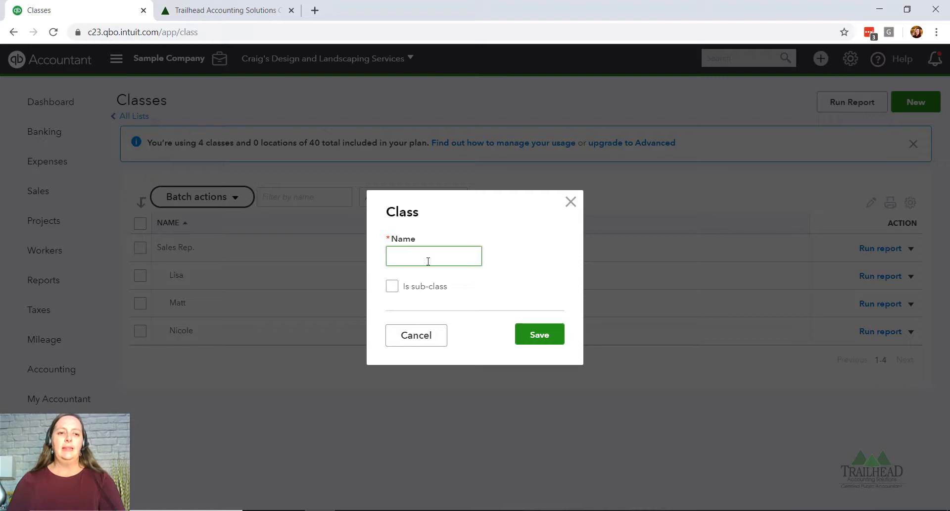
{"action": "left_click", "coordinate": [433, 255]}
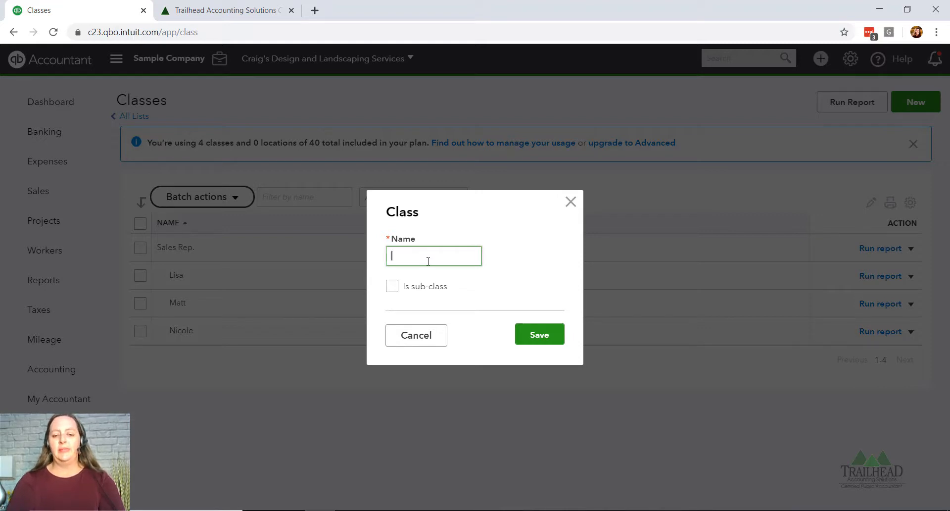
{"action": "type", "text": "John"}
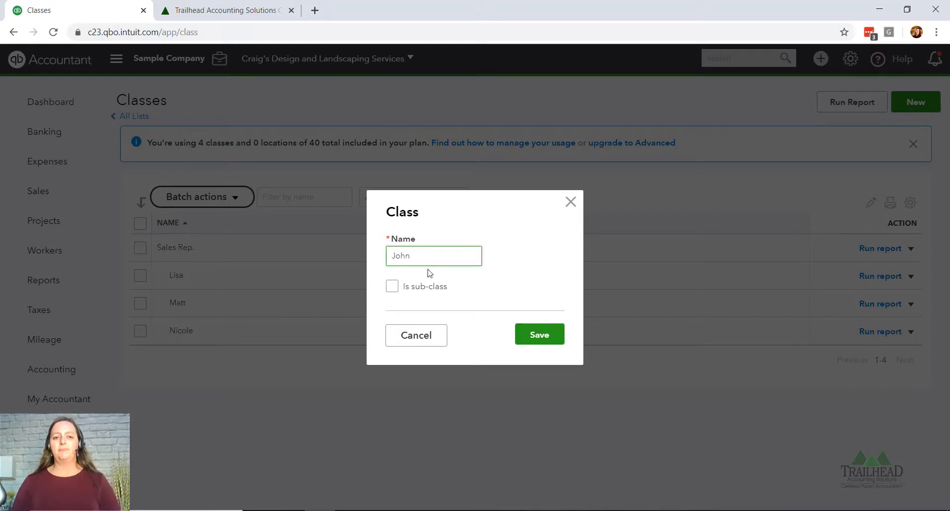
{"action": "left_click", "coordinate": [391, 286]}
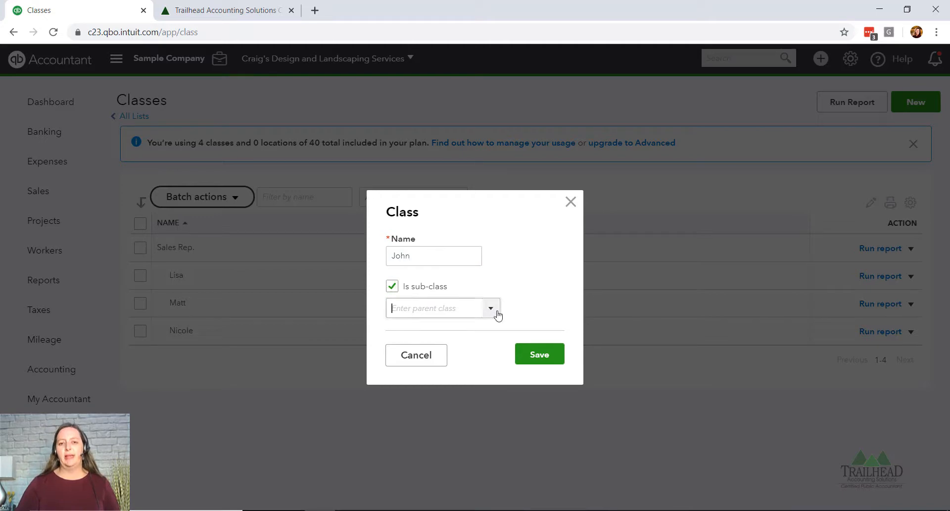
{"action": "left_click", "coordinate": [442, 308]}
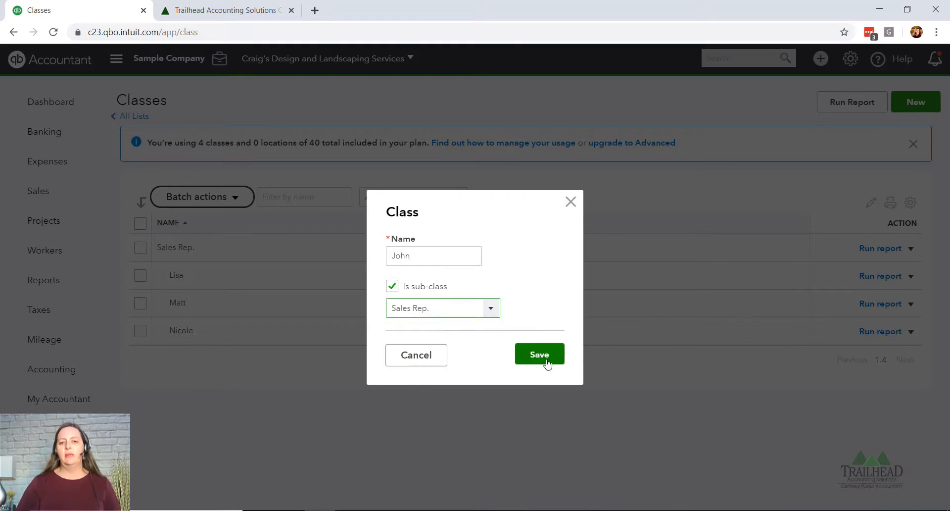
{"action": "left_click", "coordinate": [538, 354]}
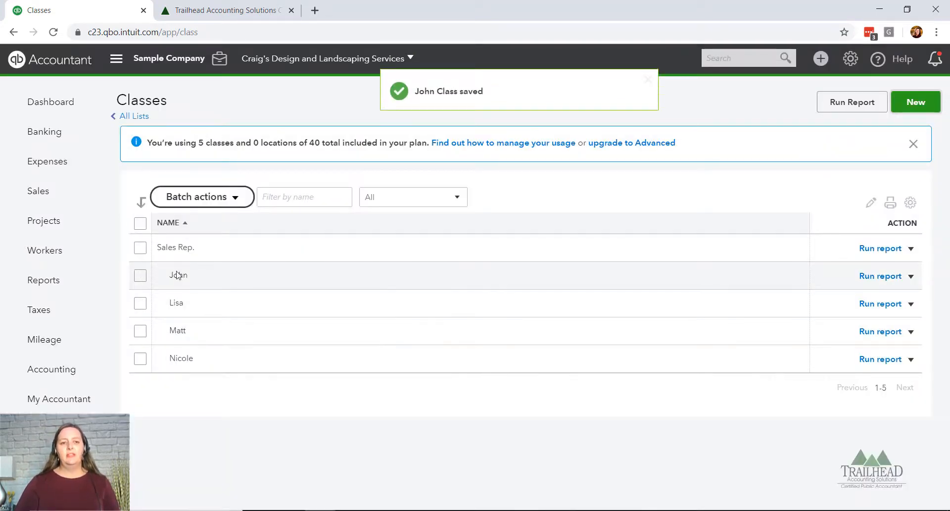
{"action": "mouse_move", "coordinate": [220, 356]}
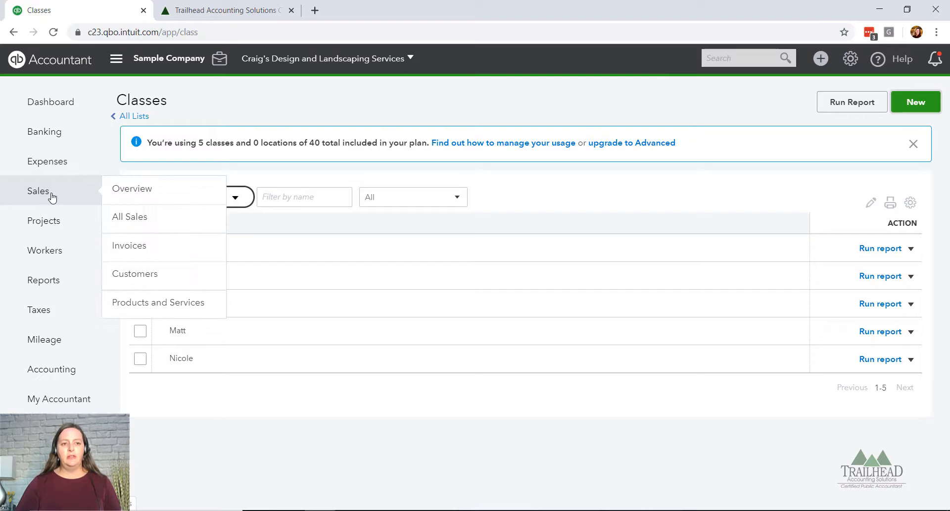
Step: Start a new invoice with Freeman Sporting Goods as the customer
{"action": "left_click", "coordinate": [130, 245]}
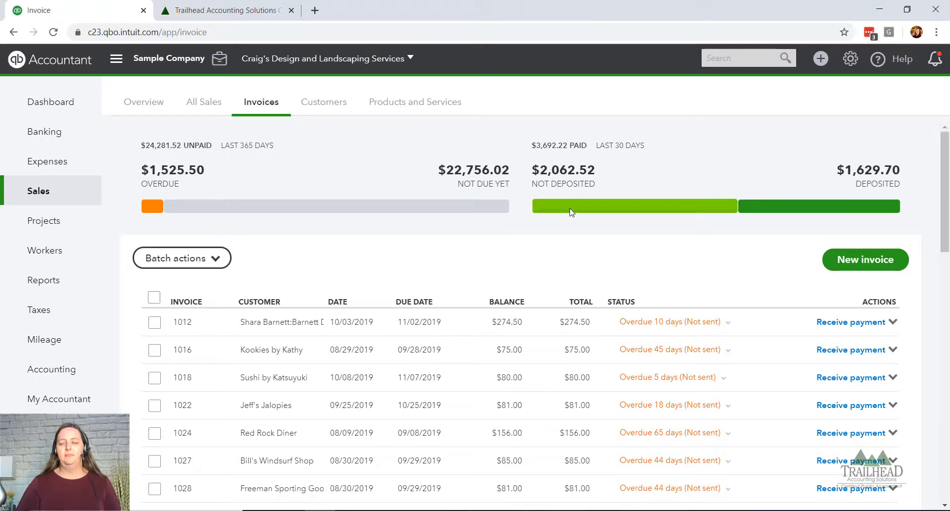
{"action": "left_click", "coordinate": [864, 260]}
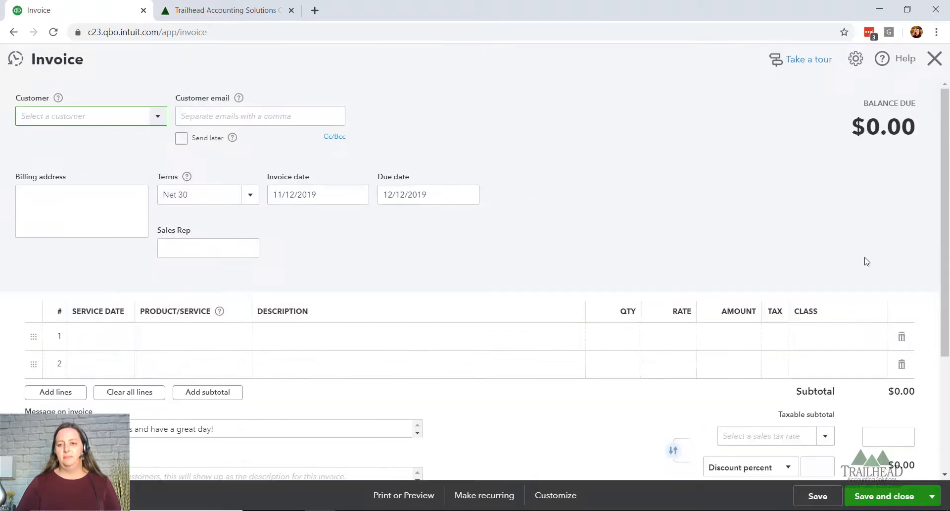
{"action": "left_click", "coordinate": [91, 115]}
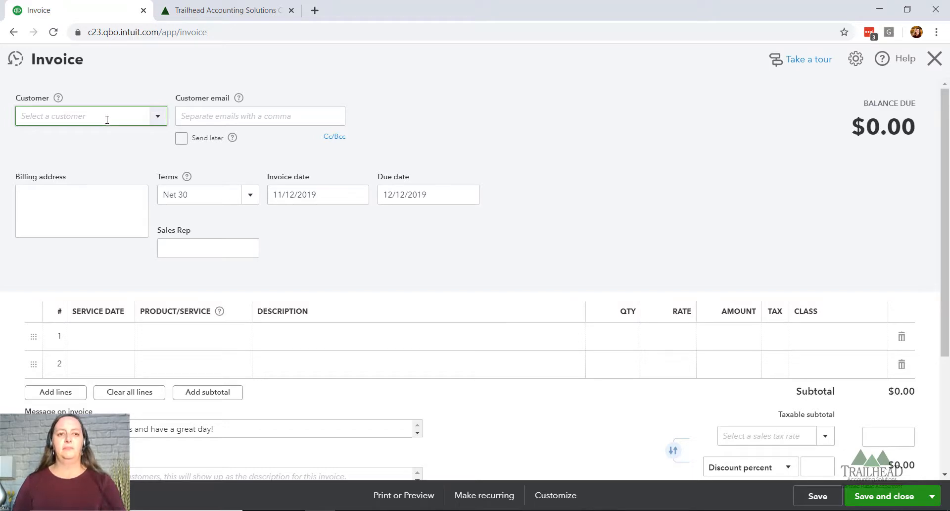
{"action": "left_click", "coordinate": [91, 116]}
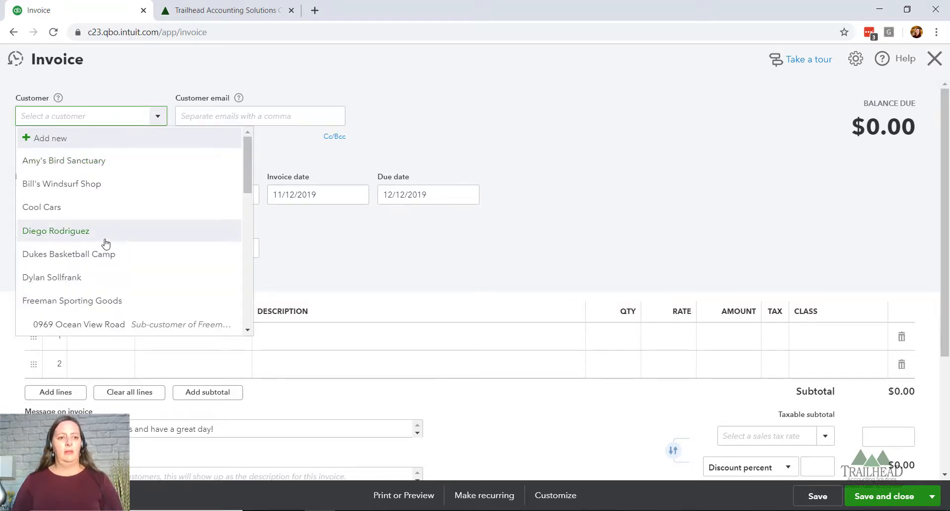
{"action": "left_click", "coordinate": [71, 300]}
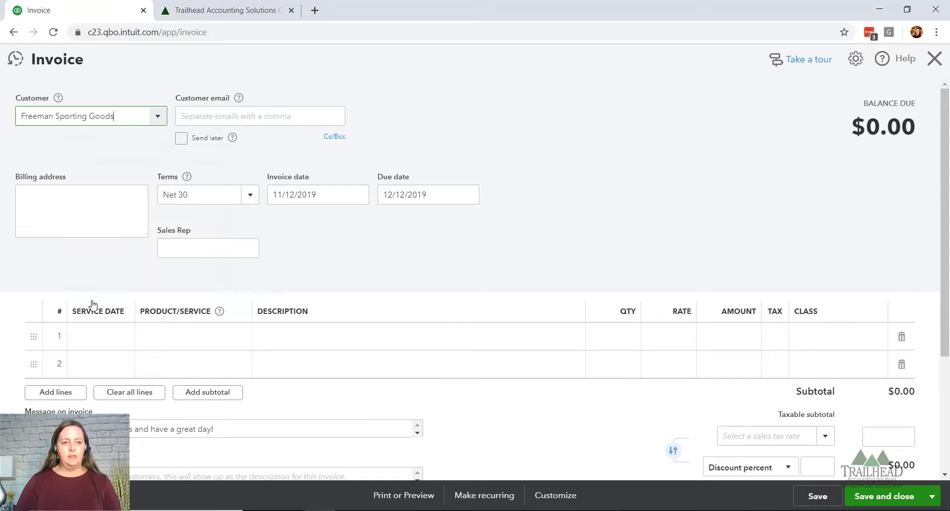
{"action": "left_click", "coordinate": [91, 115]}
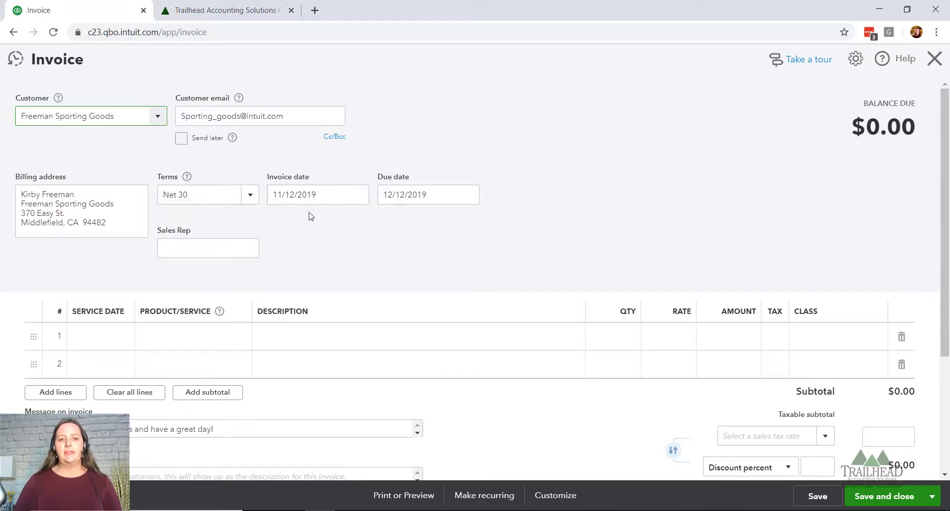
Step: Add a Custom Design line at 5000 classed Sales Rep.:John, then save invoice 1041
{"action": "left_click", "coordinate": [188, 336]}
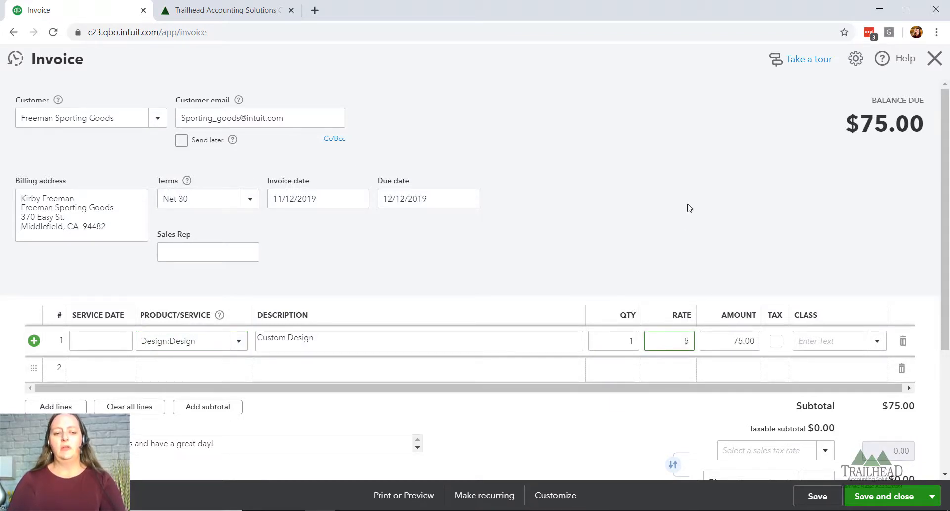
{"action": "type", "text": "5000"}
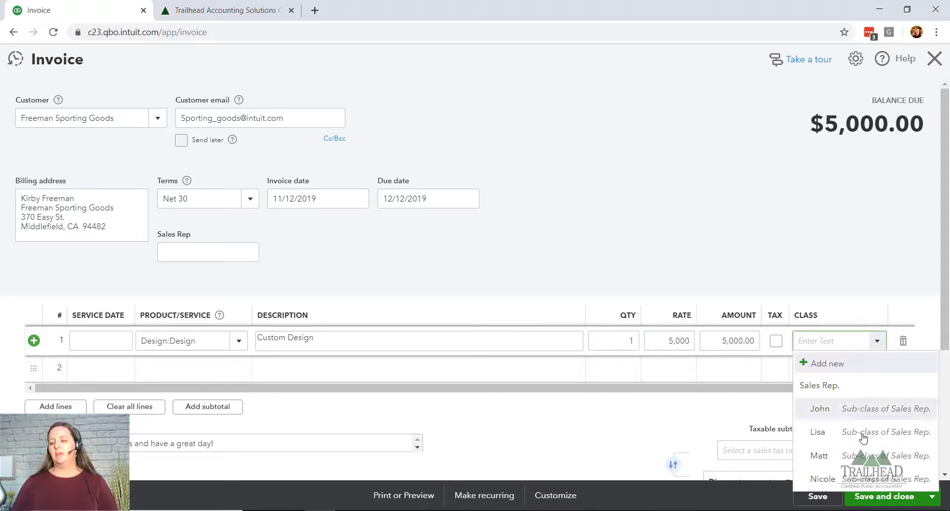
{"action": "mouse_move", "coordinate": [820, 411]}
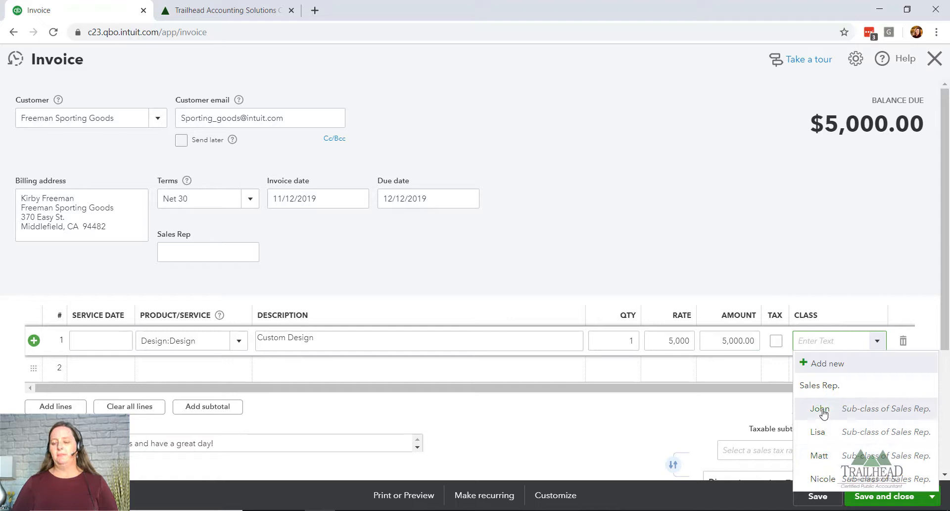
{"action": "left_click", "coordinate": [819, 409]}
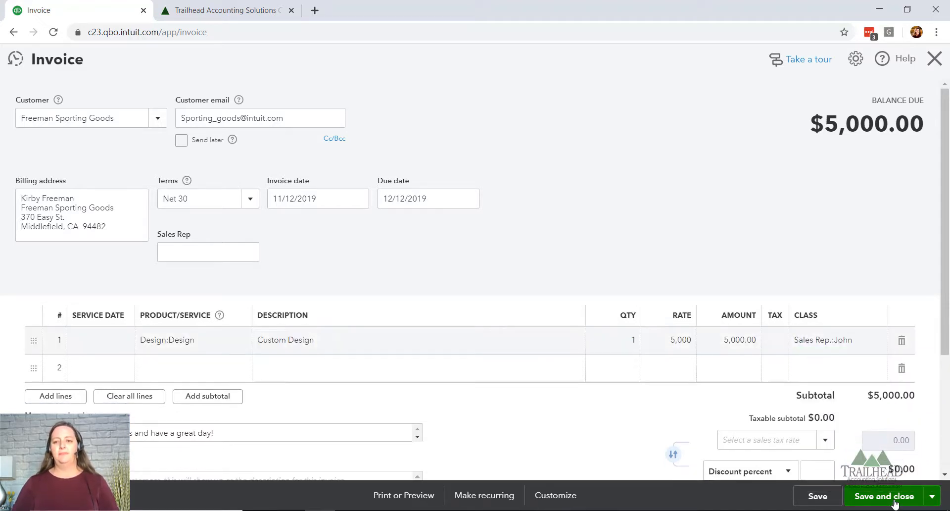
{"action": "left_click", "coordinate": [882, 495]}
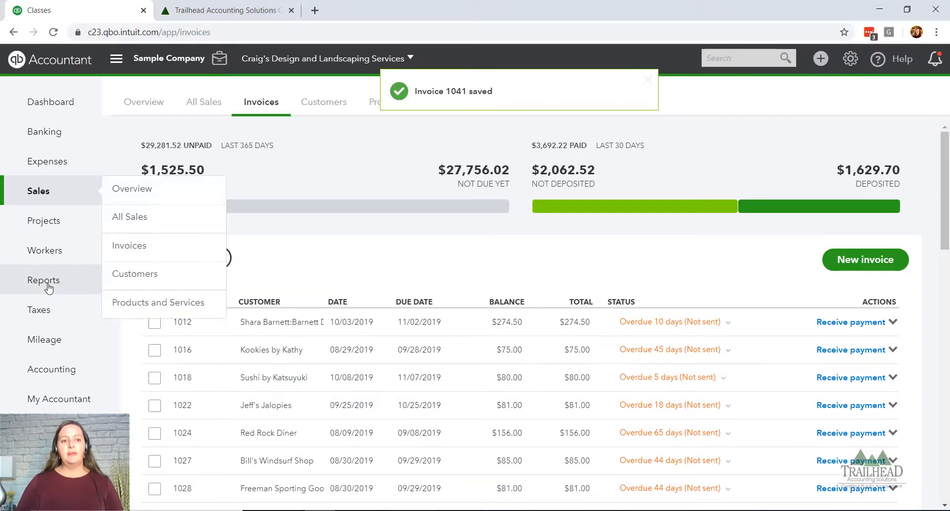
Step: Open the Profit and Loss report from Reports favorites
{"action": "left_click", "coordinate": [44, 280]}
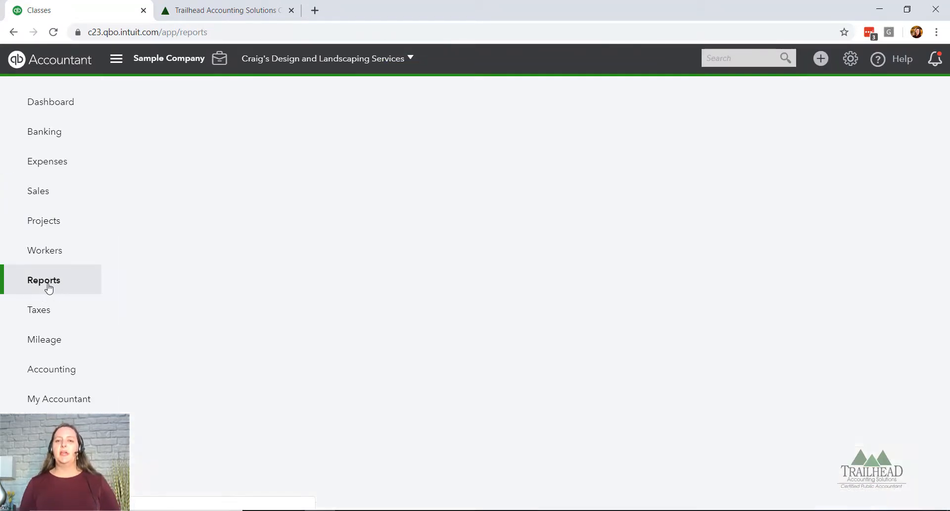
{"action": "left_click", "coordinate": [44, 280]}
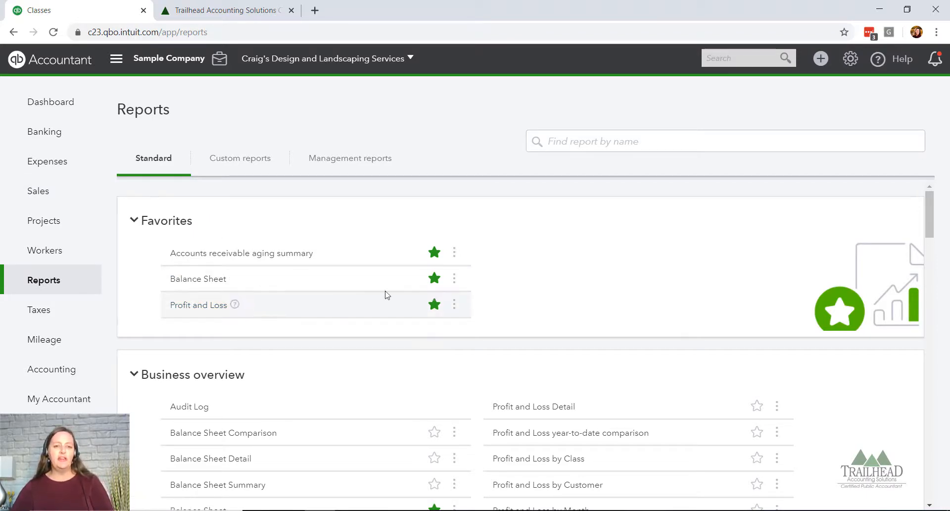
{"action": "scroll", "scroll_direction": "down", "scroll_amount": 3}
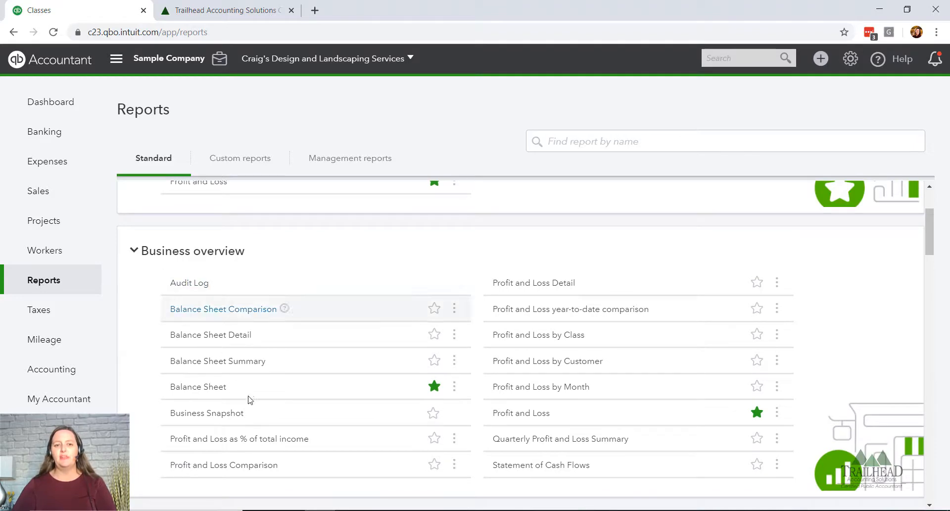
{"action": "mouse_move", "coordinate": [520, 413]}
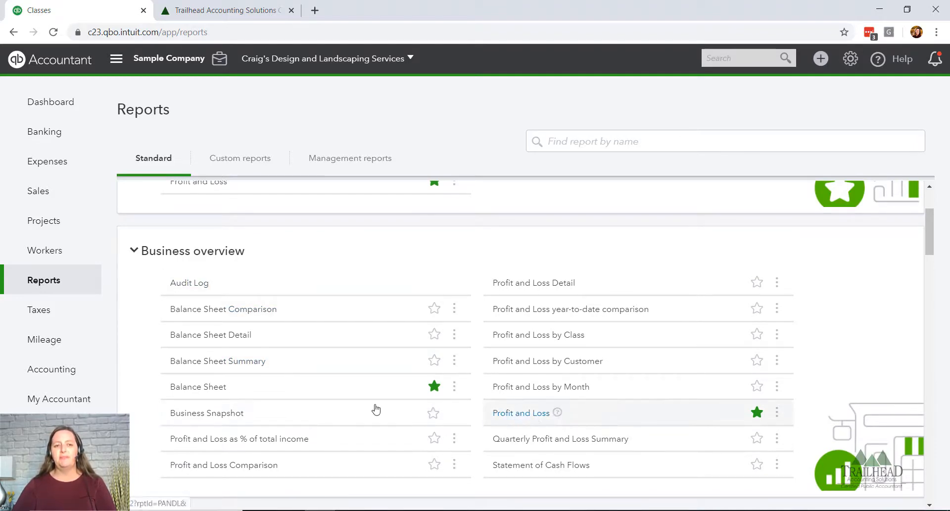
{"action": "scroll", "scroll_direction": "up", "scroll_amount": 3}
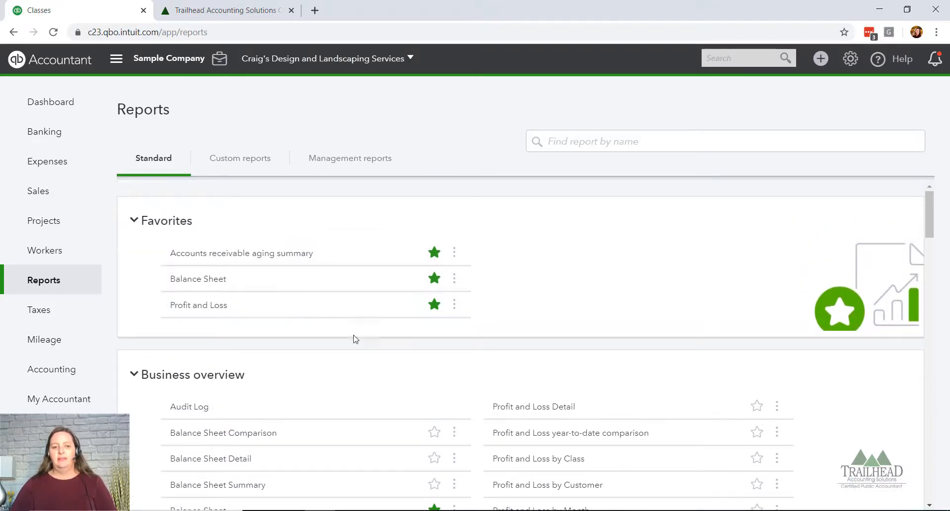
{"action": "left_click", "coordinate": [198, 305]}
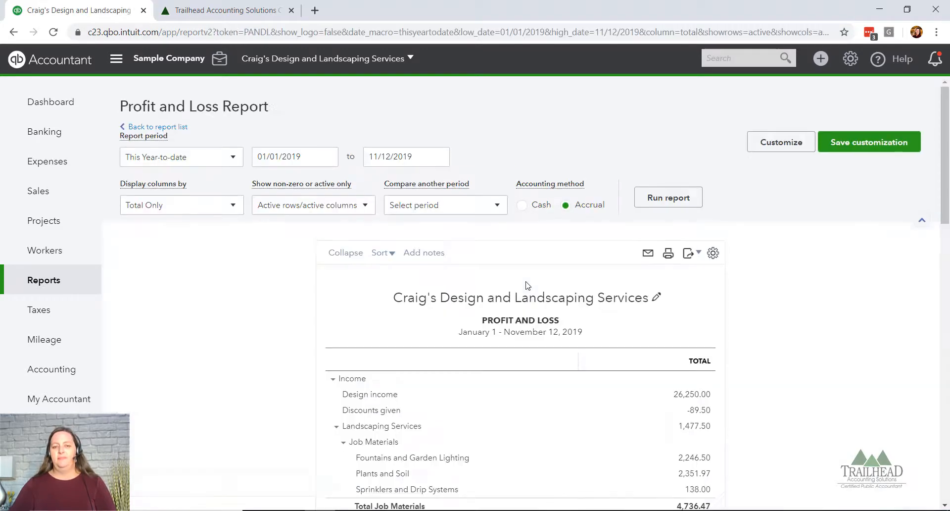
{"action": "mouse_move", "coordinate": [721, 188]}
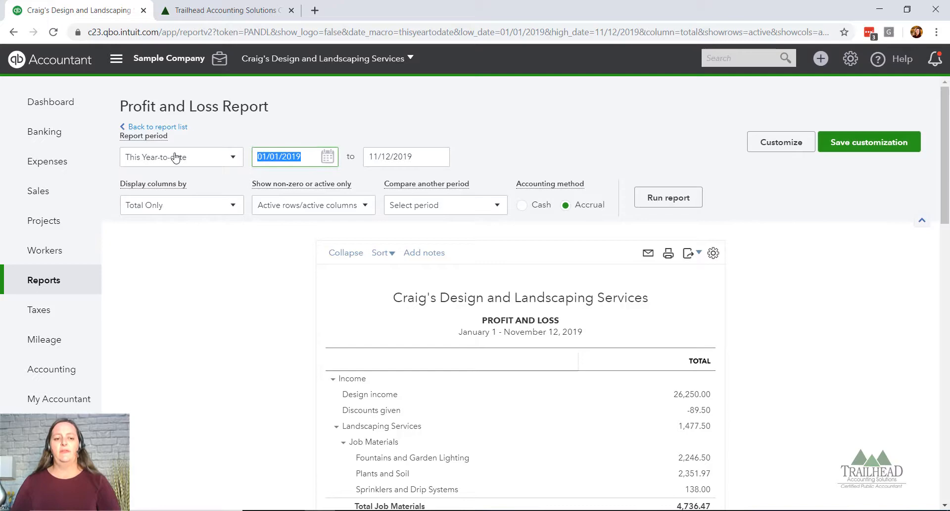
Step: Rerun Profit and Loss for 11/1 to 11/30/19 and open its customization options
{"action": "type", "text": "11/1"}
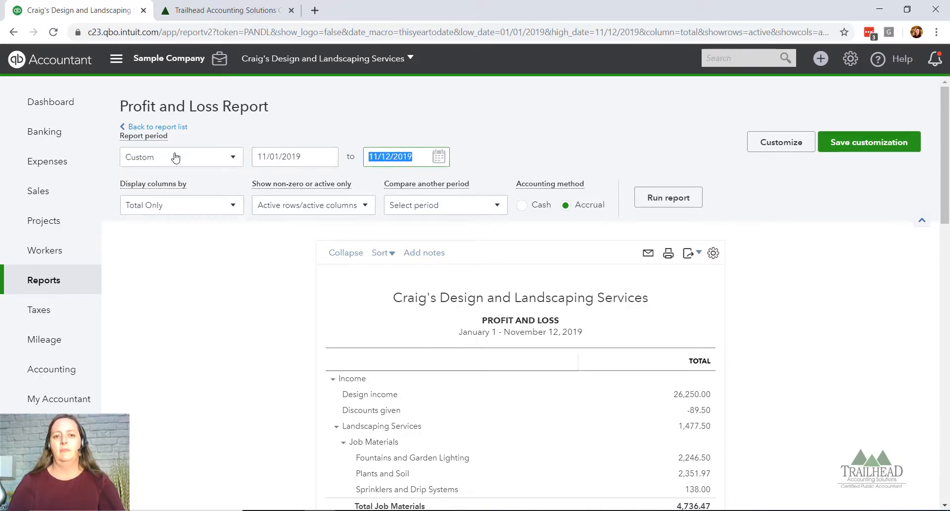
{"action": "type", "text": "11/30/19"}
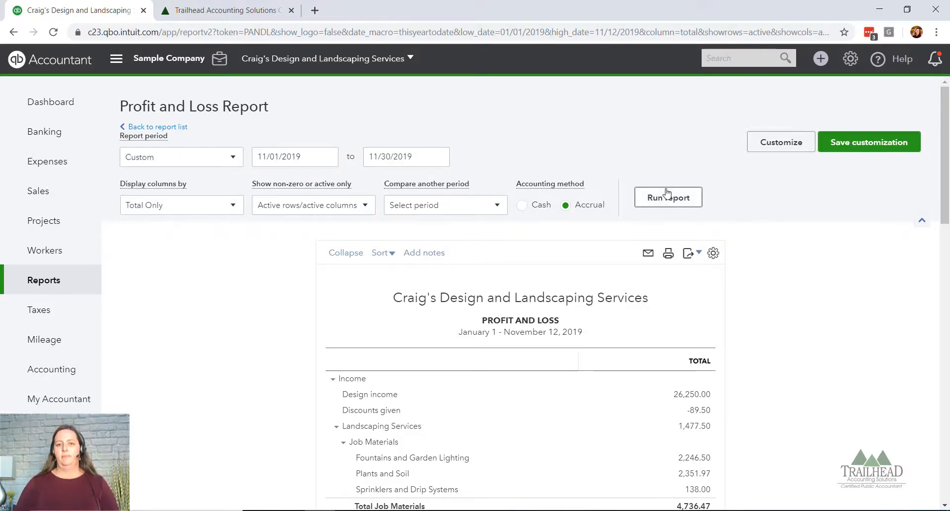
{"action": "left_click", "coordinate": [667, 197]}
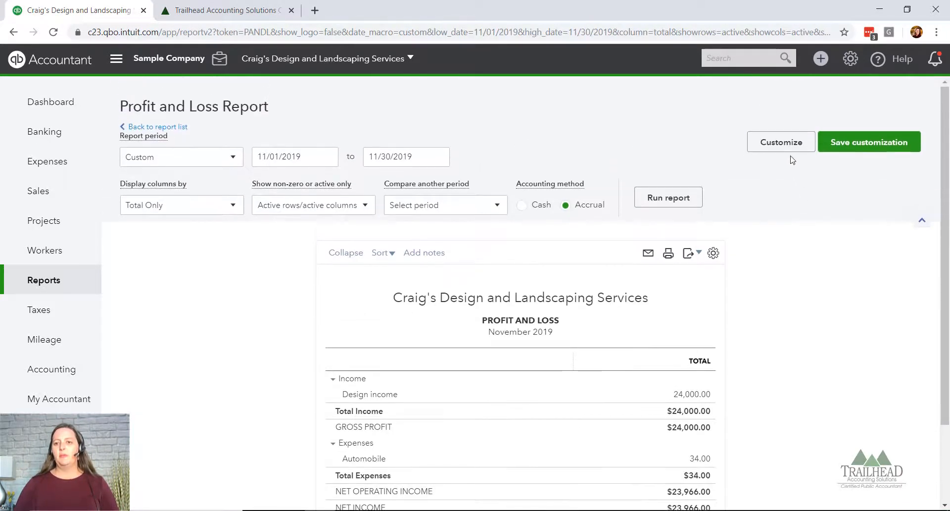
{"action": "left_click", "coordinate": [780, 141]}
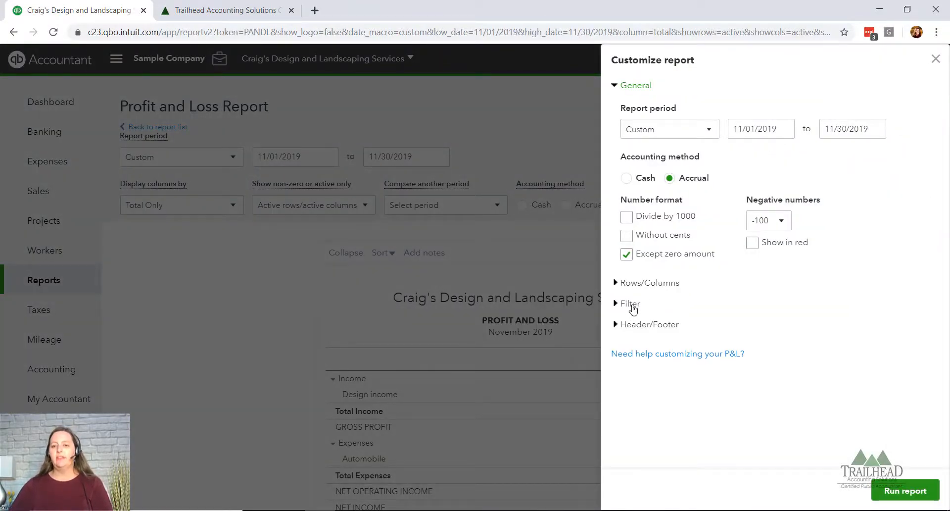
Step: Filter the Profit and Loss by the Sales Rep.:John class and rerun the report
{"action": "left_click", "coordinate": [628, 303]}
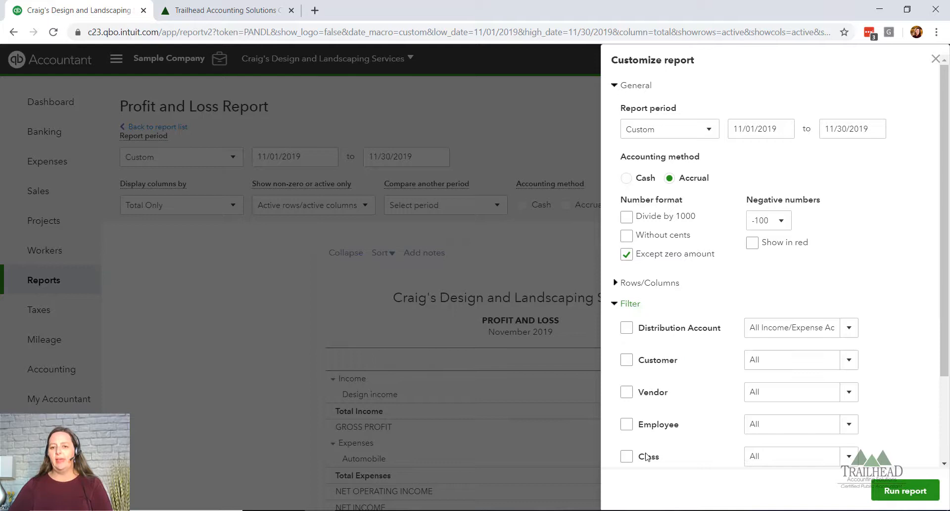
{"action": "left_click", "coordinate": [627, 456]}
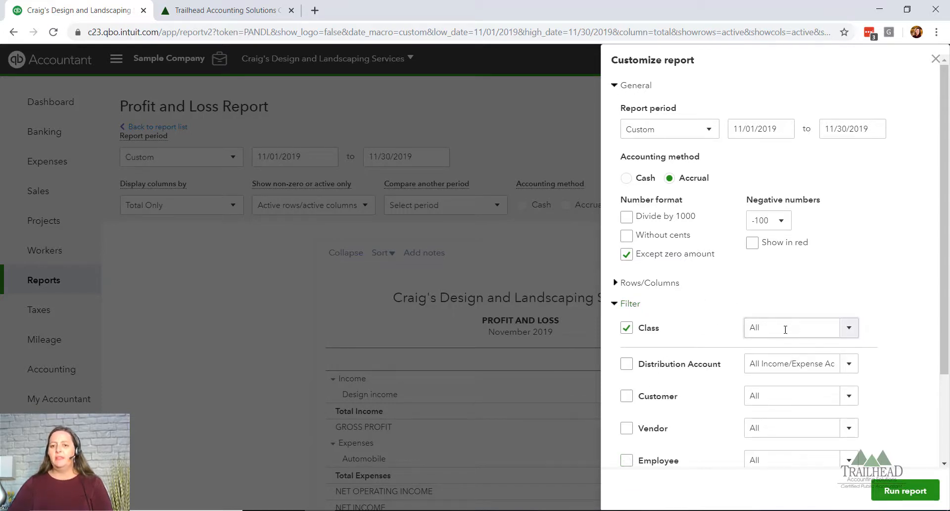
{"action": "left_click", "coordinate": [648, 282]}
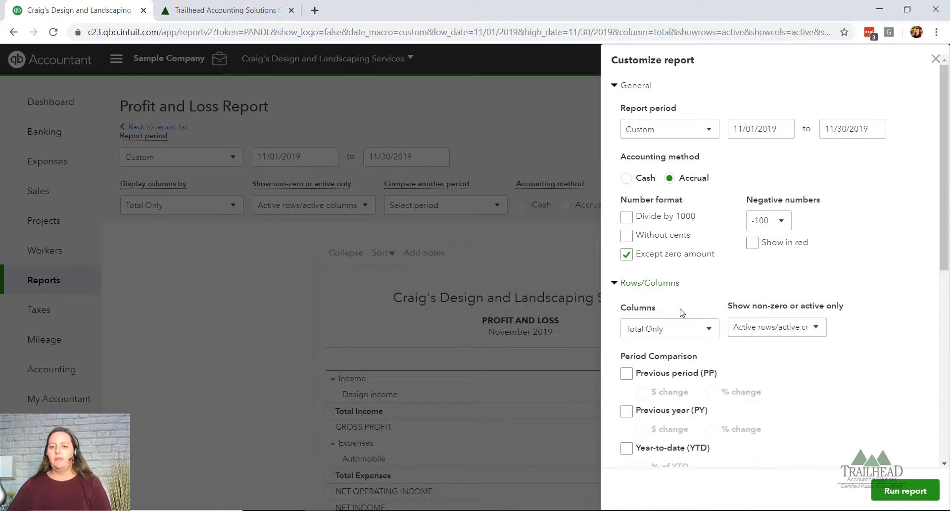
{"action": "left_click", "coordinate": [613, 282]}
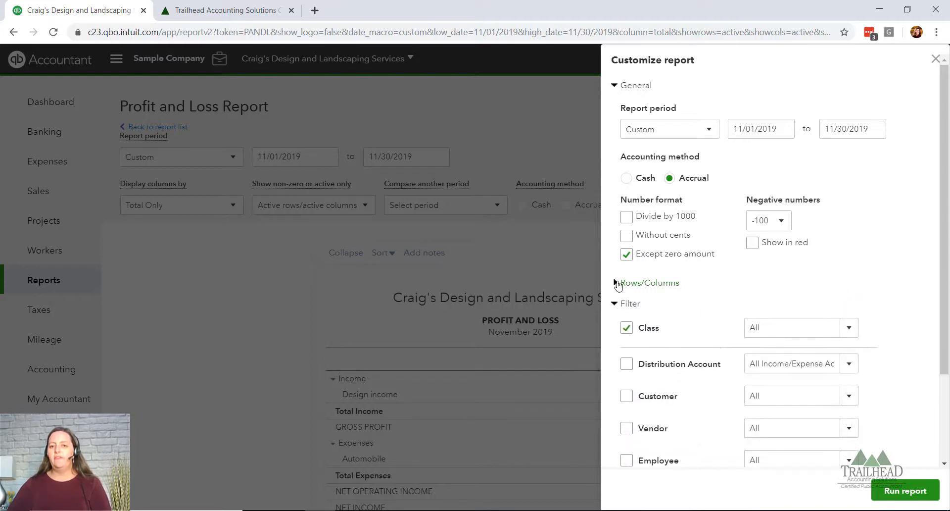
{"action": "left_click", "coordinate": [847, 327]}
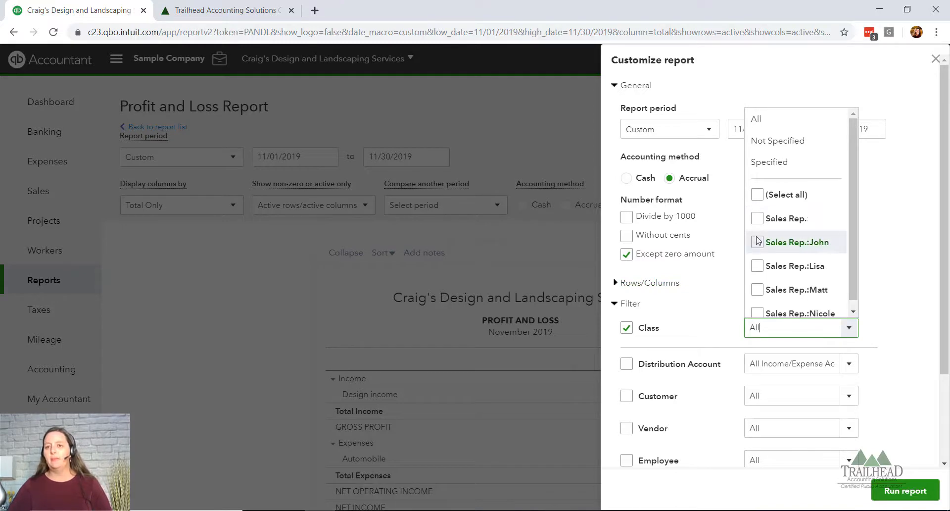
{"action": "left_click", "coordinate": [756, 241]}
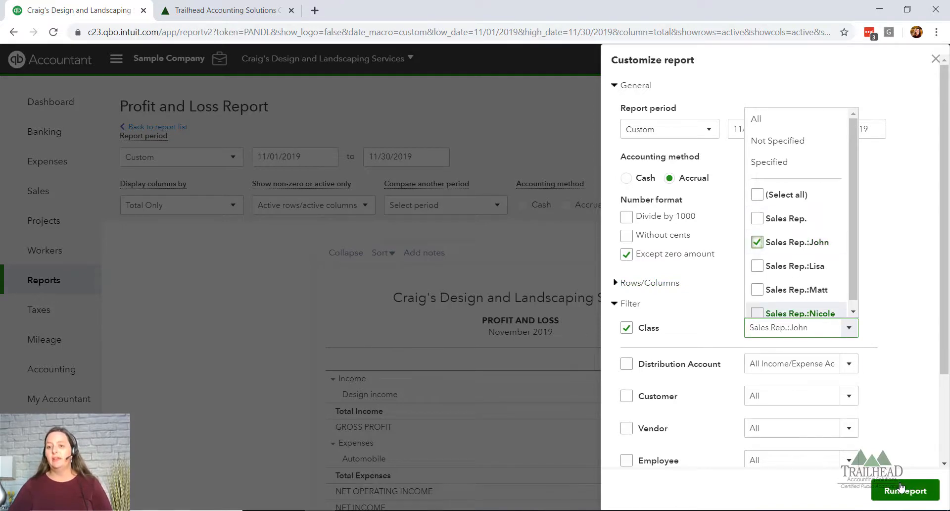
{"action": "left_click", "coordinate": [905, 490]}
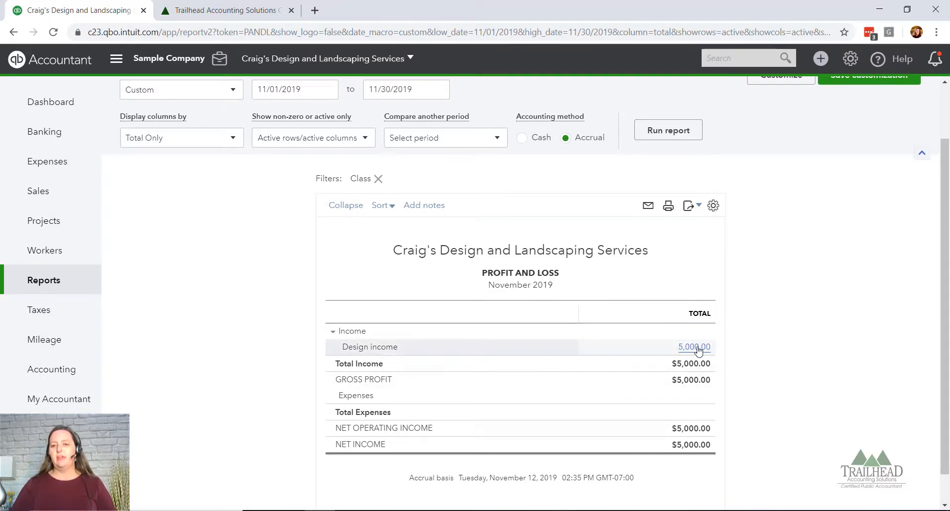
Step: Drill into John's $5,000.00 design income (invoice 1041) and view its export options
{"action": "left_click", "coordinate": [694, 346]}
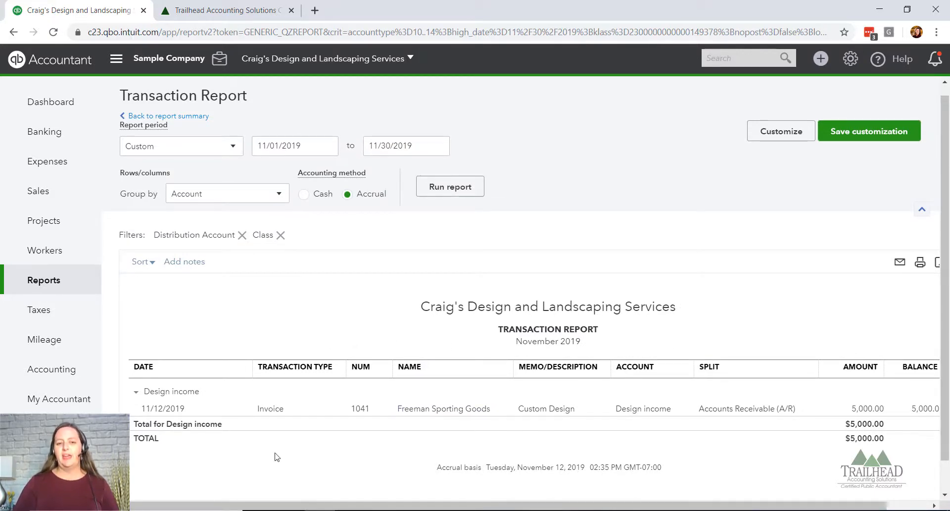
{"action": "mouse_move", "coordinate": [386, 409]}
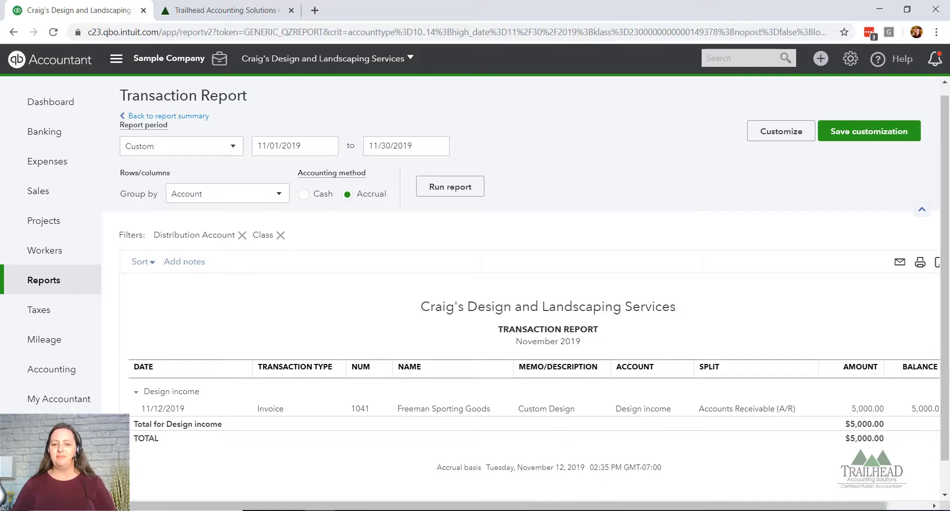
{"action": "scroll", "scroll_direction": "down", "scroll_amount": 3}
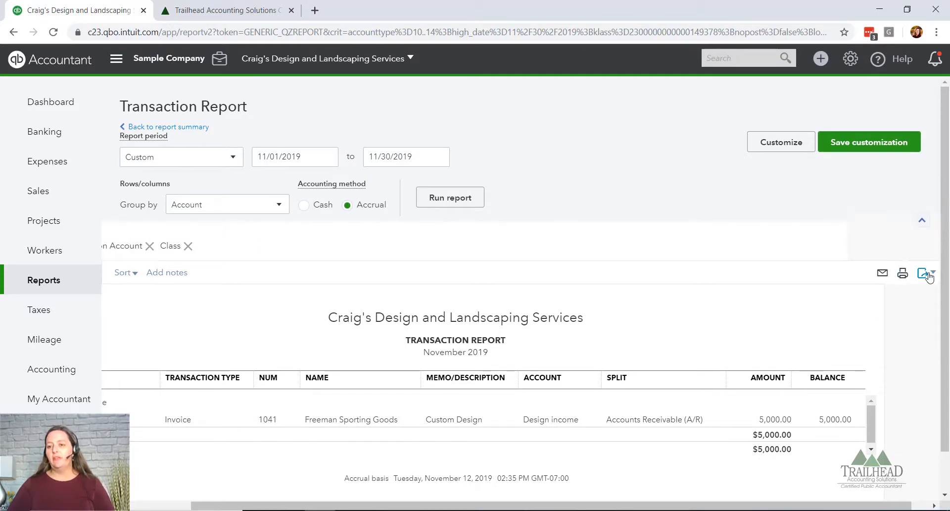
{"action": "left_click", "coordinate": [923, 272]}
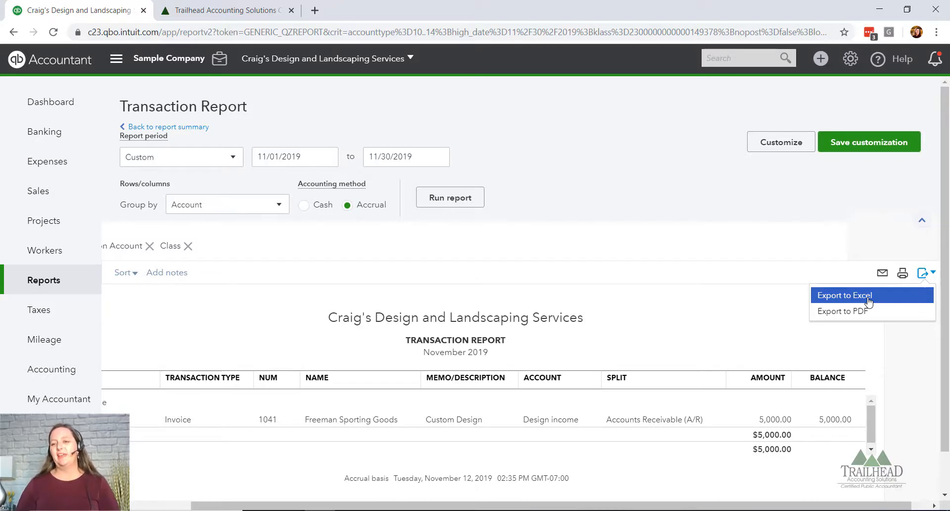
{"action": "mouse_move", "coordinate": [678, 276]}
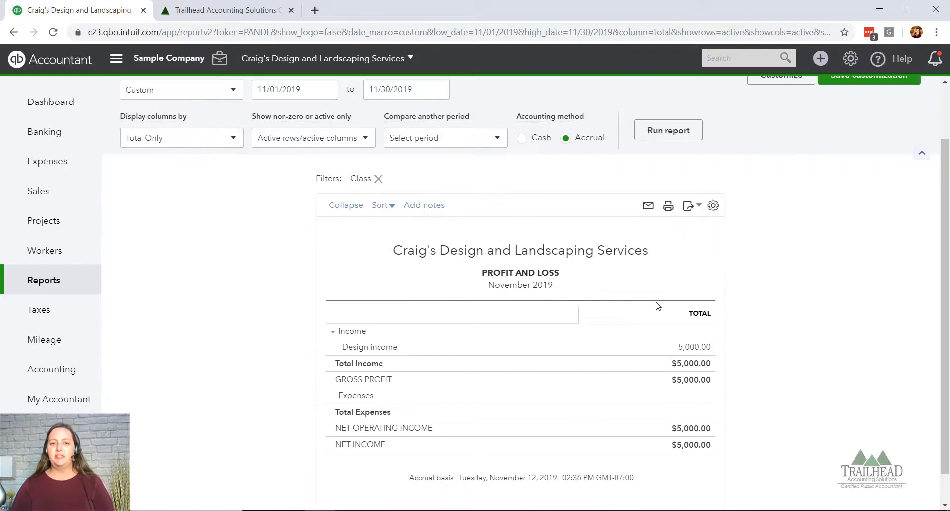
Step: Set the report columns to Classes, showing John $5,000, Lisa $12,500 and Nicole $6,500
{"action": "scroll", "scroll_direction": "up", "scroll_amount": 3}
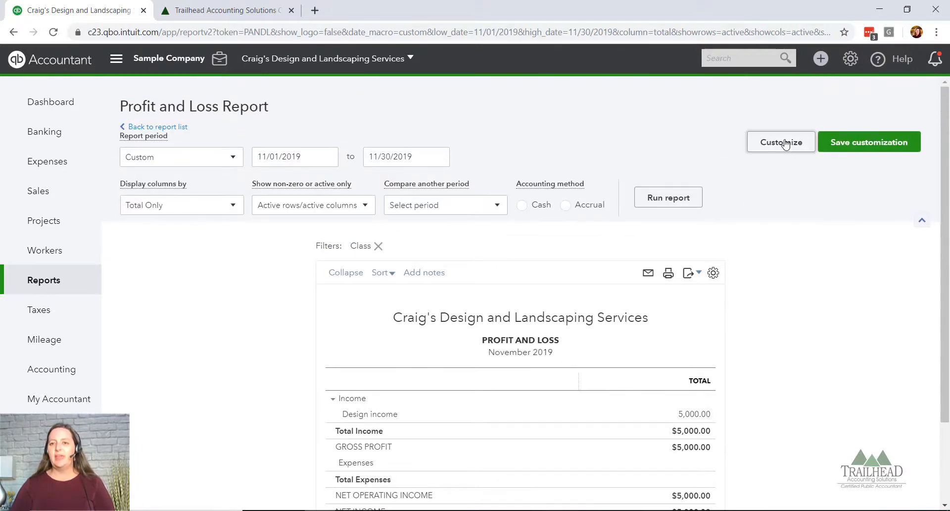
{"action": "left_click", "coordinate": [780, 142]}
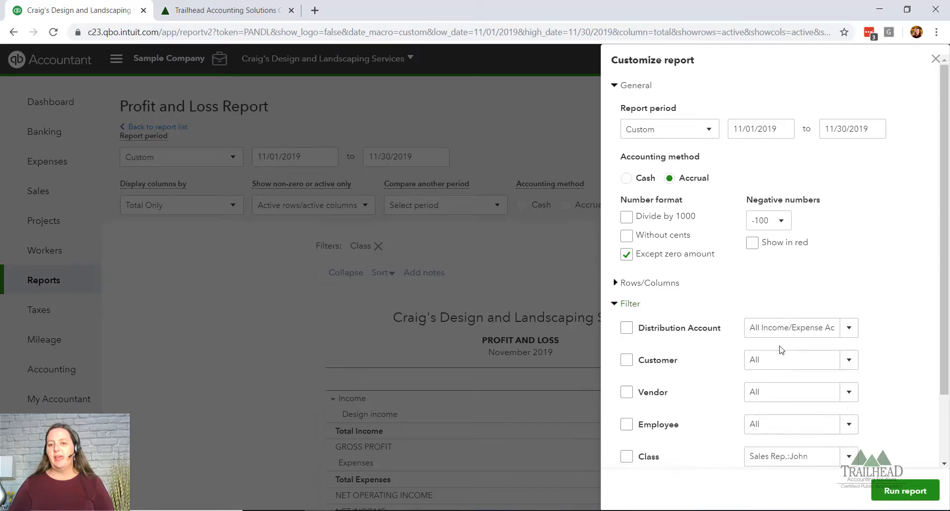
{"action": "left_click", "coordinate": [649, 282]}
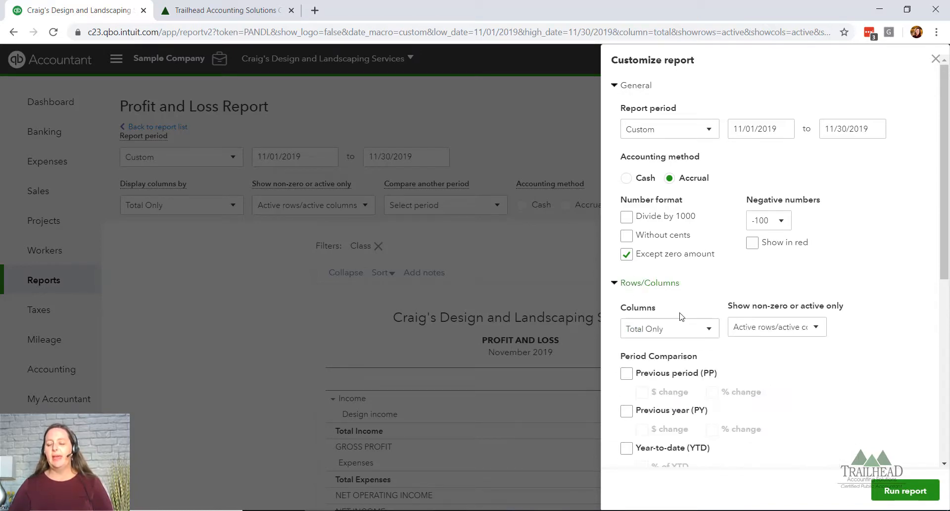
{"action": "scroll", "scroll_direction": "down", "scroll_amount": 3}
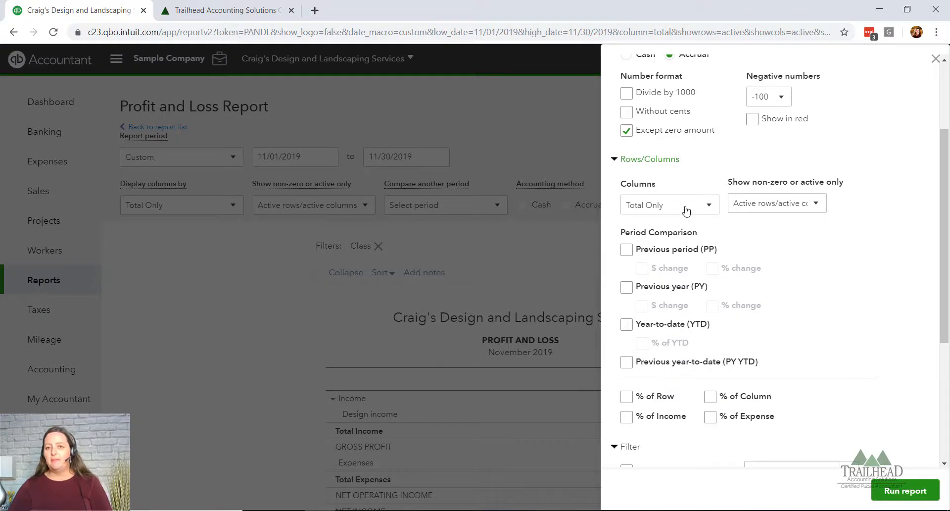
{"action": "left_click", "coordinate": [668, 204]}
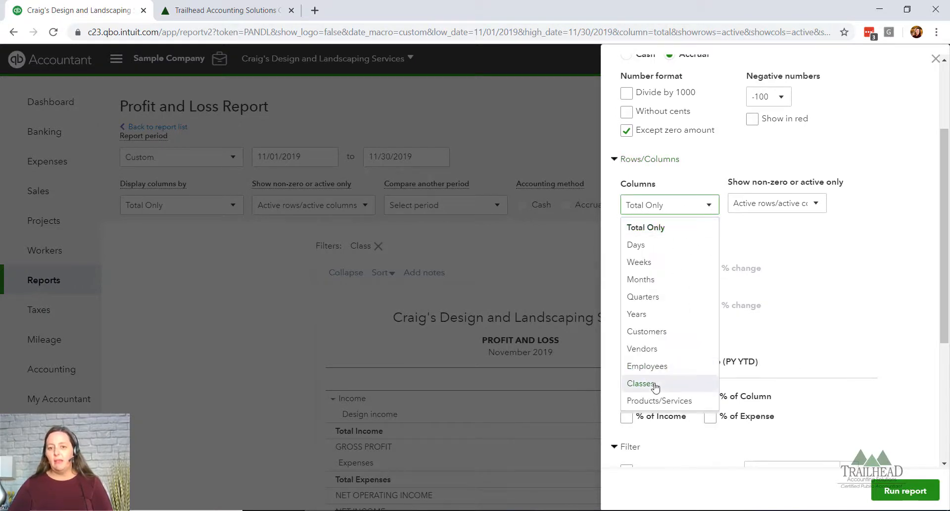
{"action": "left_click", "coordinate": [641, 383]}
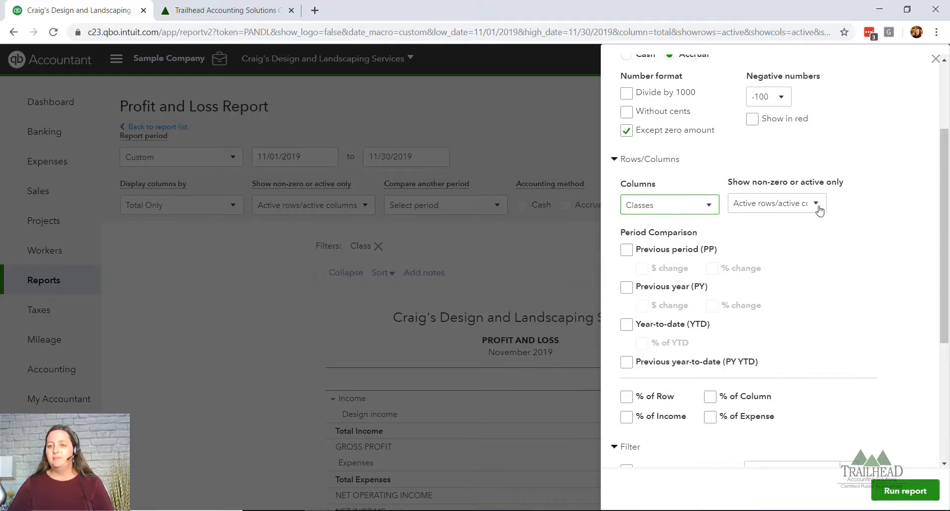
{"action": "left_click", "coordinate": [904, 490]}
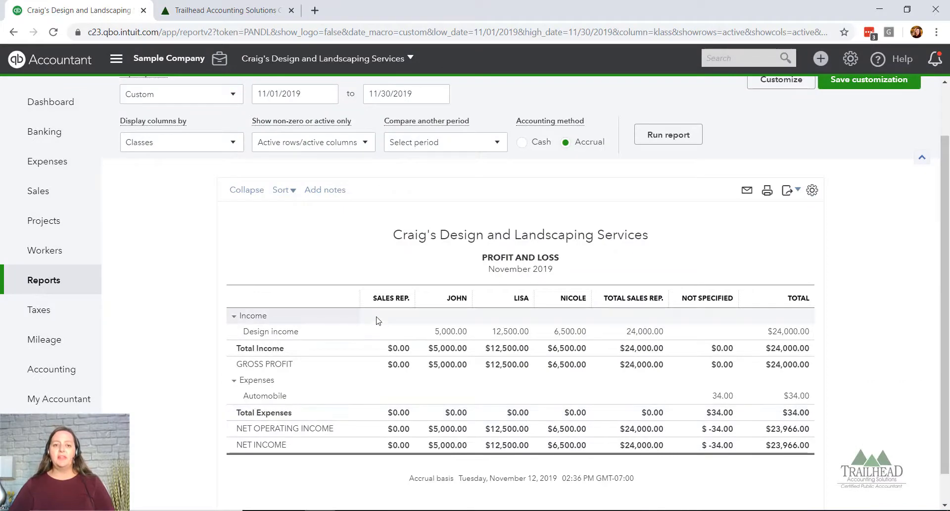
{"action": "mouse_move", "coordinate": [434, 309]}
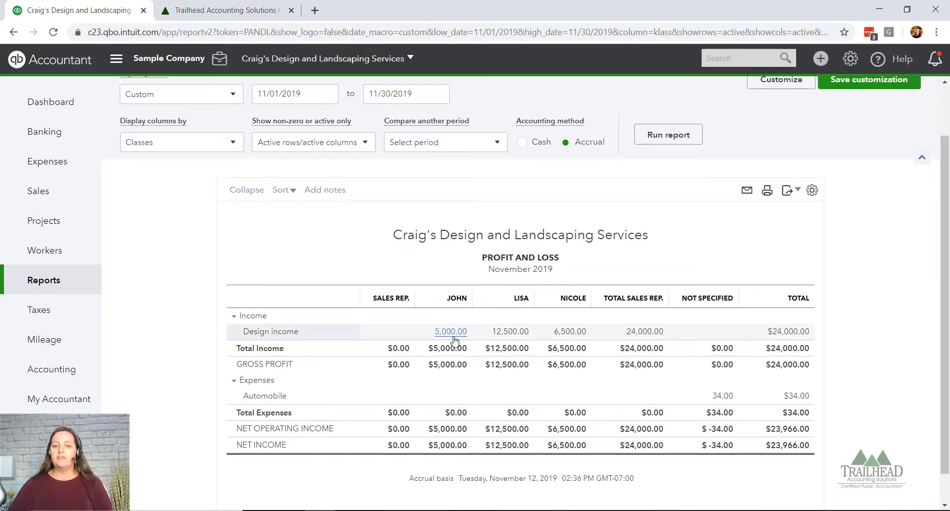
{"action": "mouse_move", "coordinate": [496, 338]}
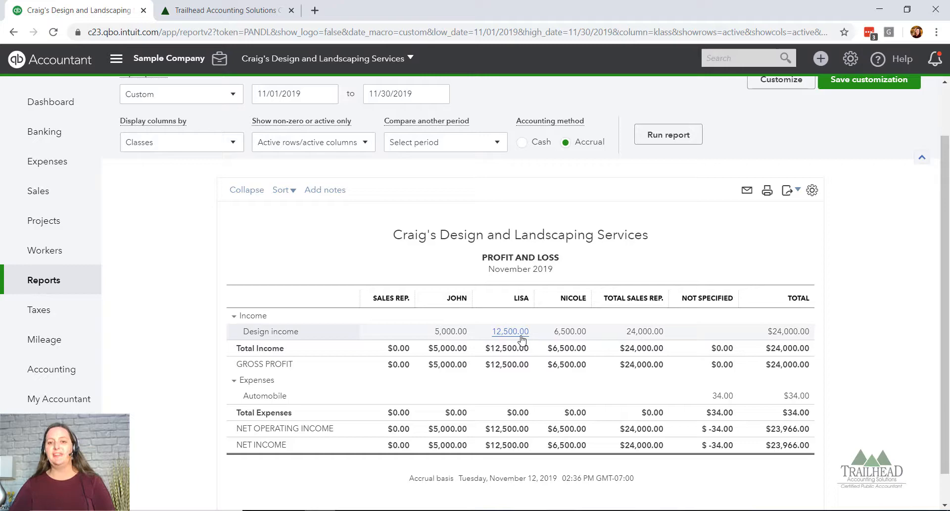
{"action": "mouse_move", "coordinate": [569, 331]}
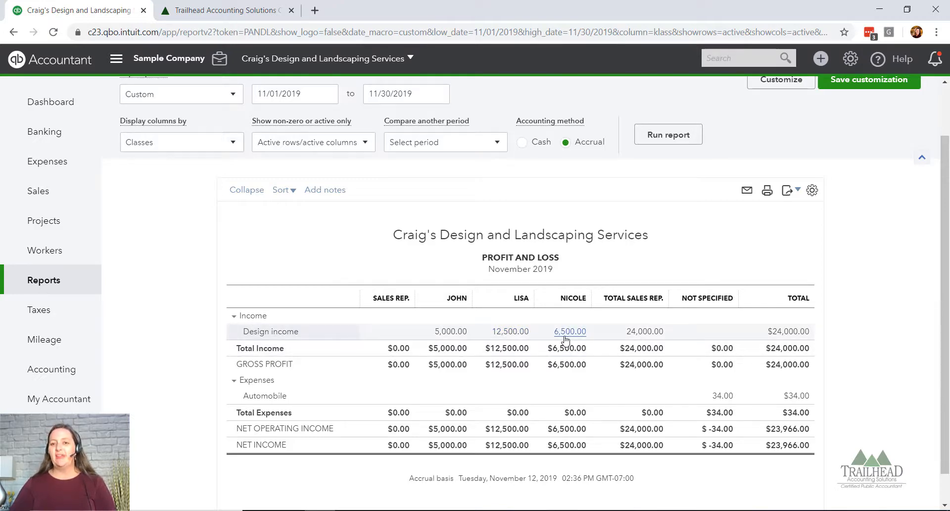
{"action": "mouse_move", "coordinate": [600, 347]}
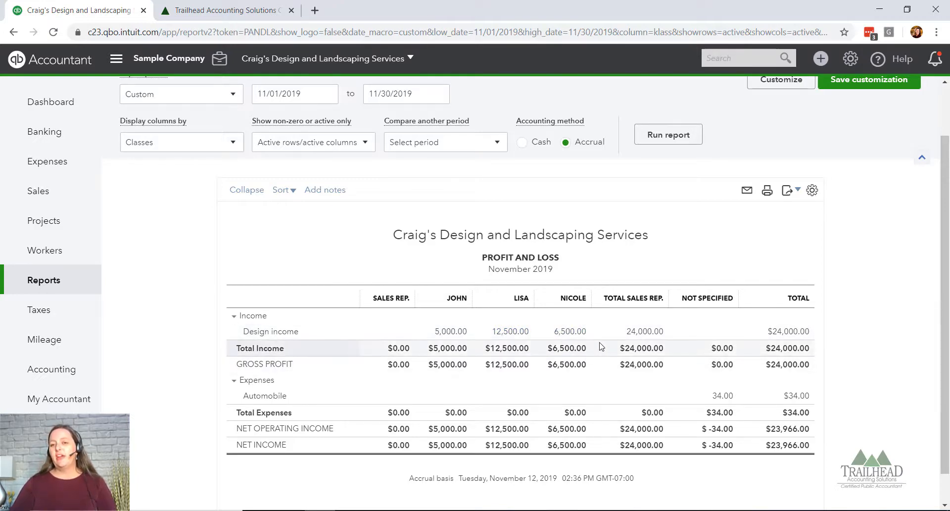
{"action": "mouse_move", "coordinate": [636, 364]}
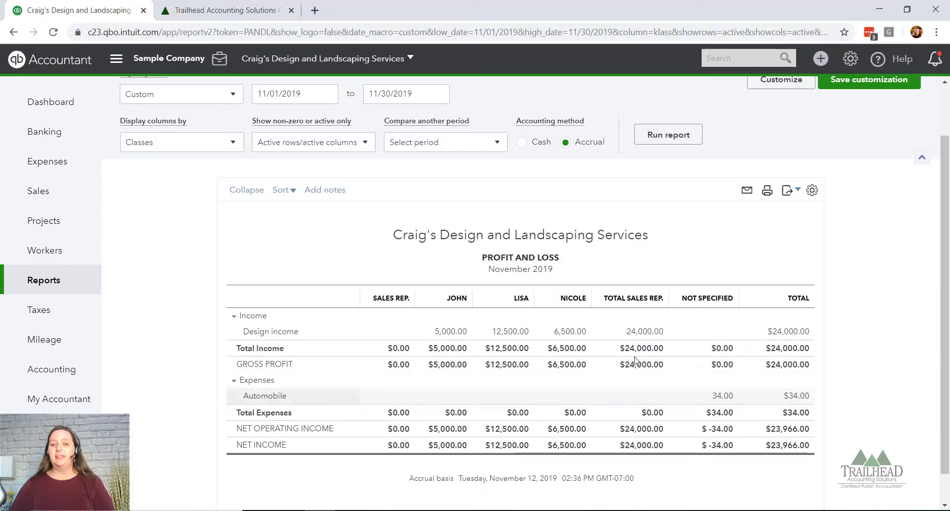
{"action": "mouse_move", "coordinate": [706, 364]}
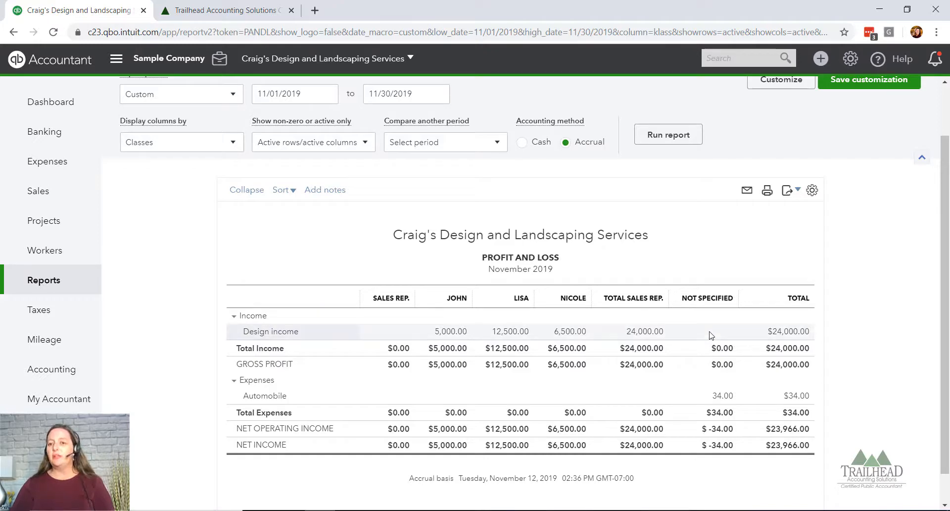
{"action": "mouse_move", "coordinate": [702, 342]}
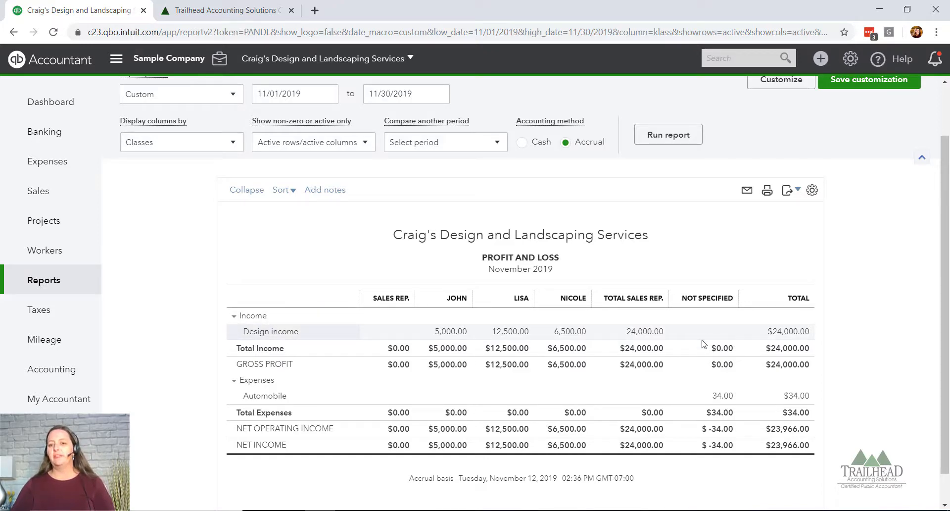
{"action": "mouse_move", "coordinate": [711, 338]}
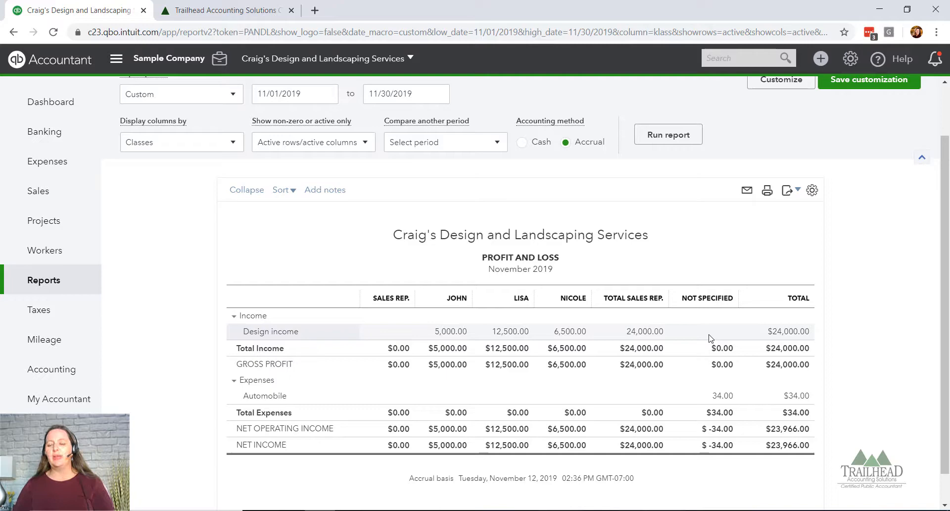
{"action": "mouse_move", "coordinate": [708, 338]}
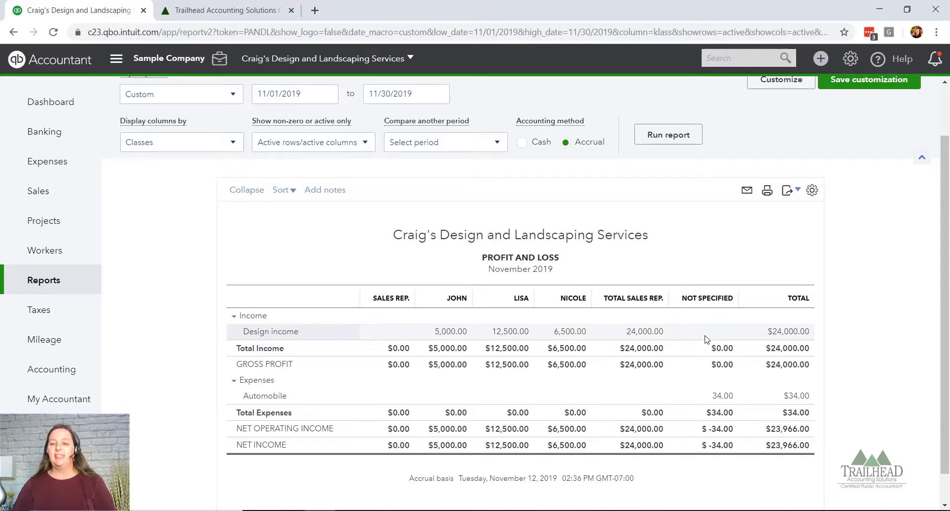
{"action": "mouse_move", "coordinate": [483, 340]}
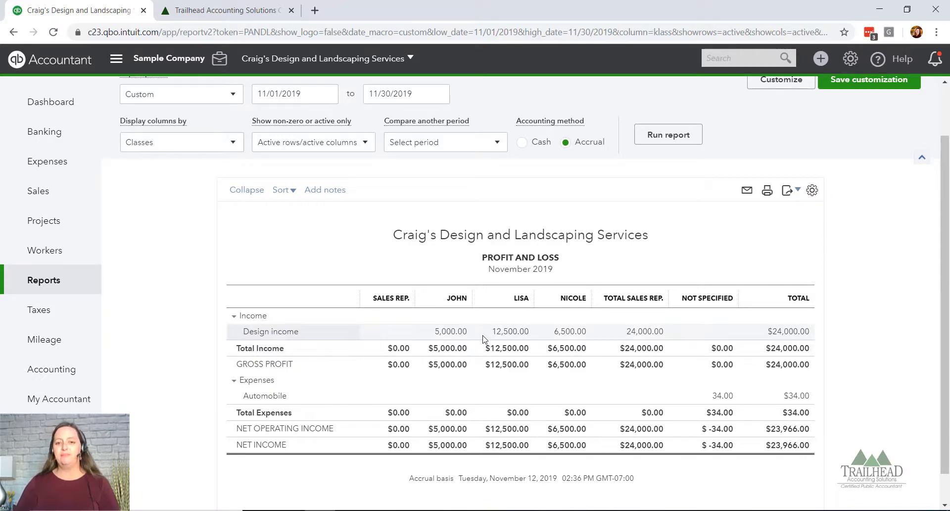
{"action": "mouse_move", "coordinate": [823, 350]}
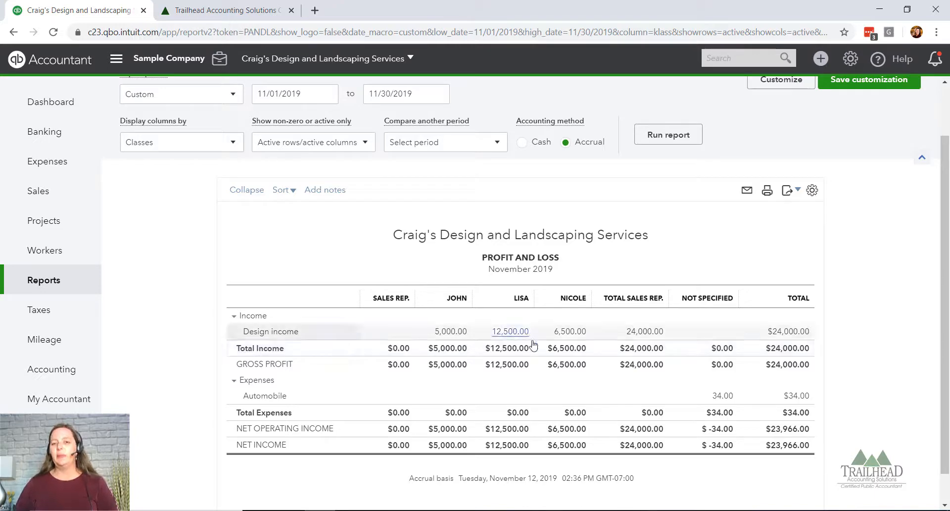
{"action": "mouse_move", "coordinate": [626, 330]}
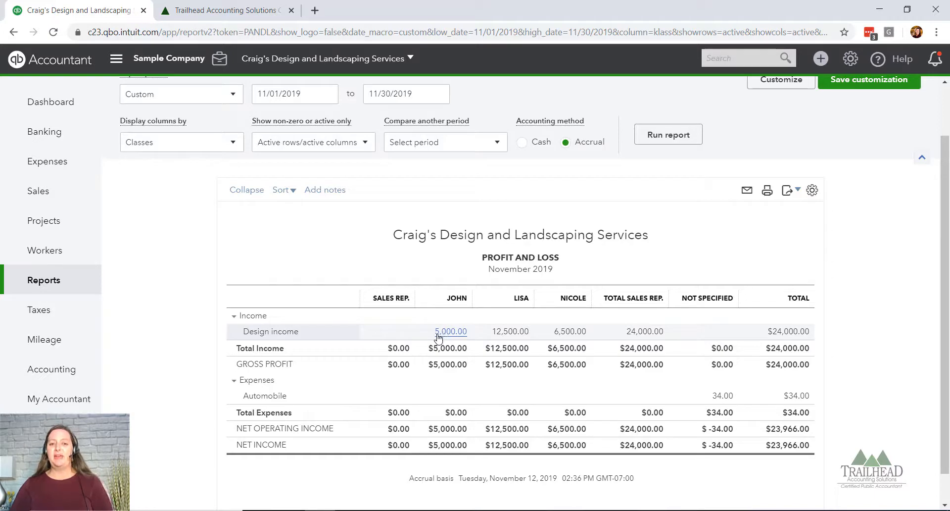
{"action": "mouse_move", "coordinate": [510, 331]}
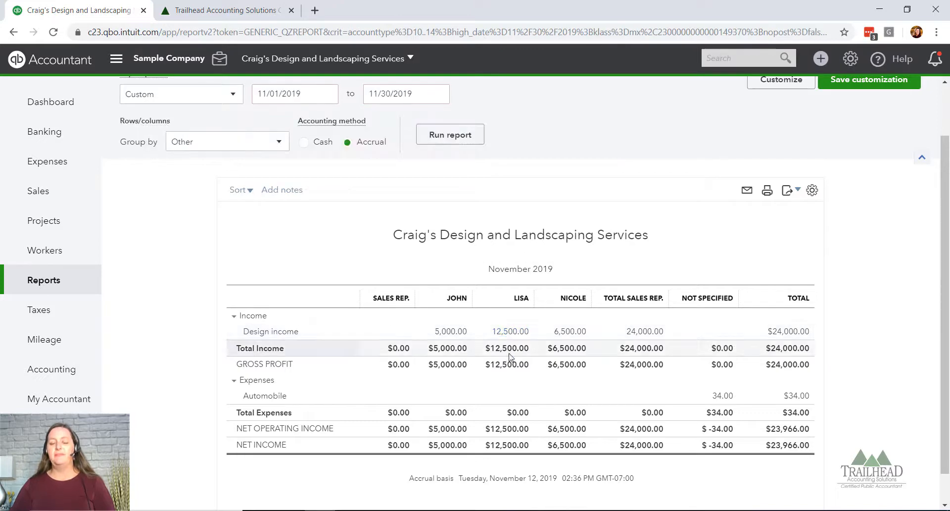
Step: Drill into Lisa's $12,500.00 design income (invoices 1040, 1038) and view export choices
{"action": "left_click", "coordinate": [507, 348]}
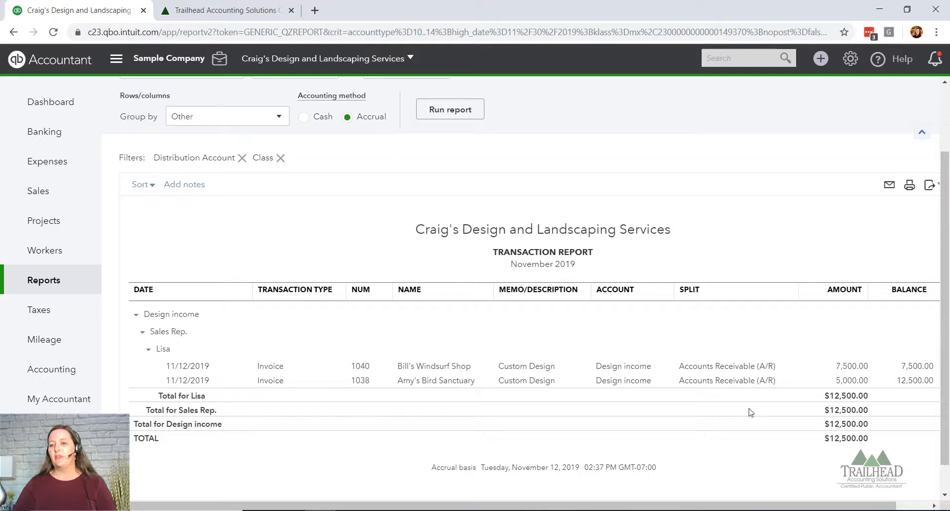
{"action": "mouse_move", "coordinate": [700, 487]}
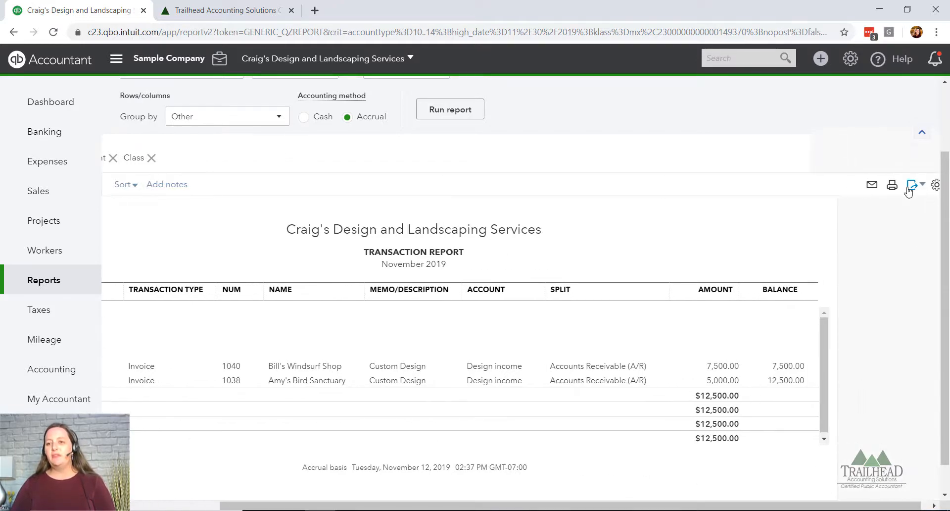
{"action": "left_click", "coordinate": [911, 185]}
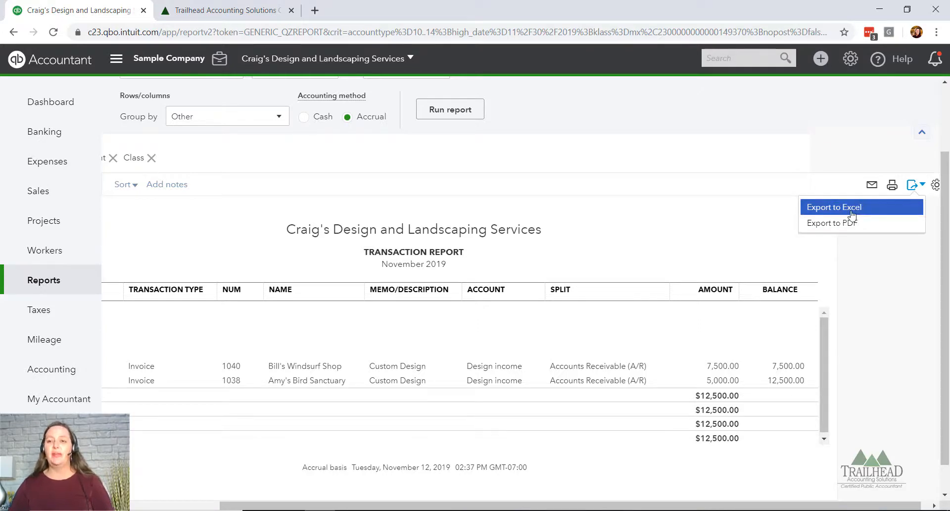
{"action": "mouse_move", "coordinate": [875, 336]}
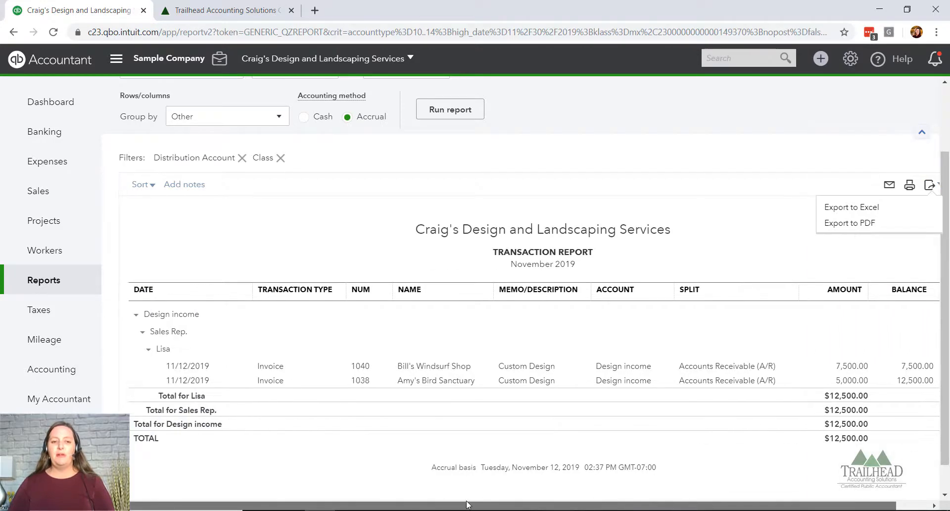
{"action": "mouse_move", "coordinate": [482, 448]}
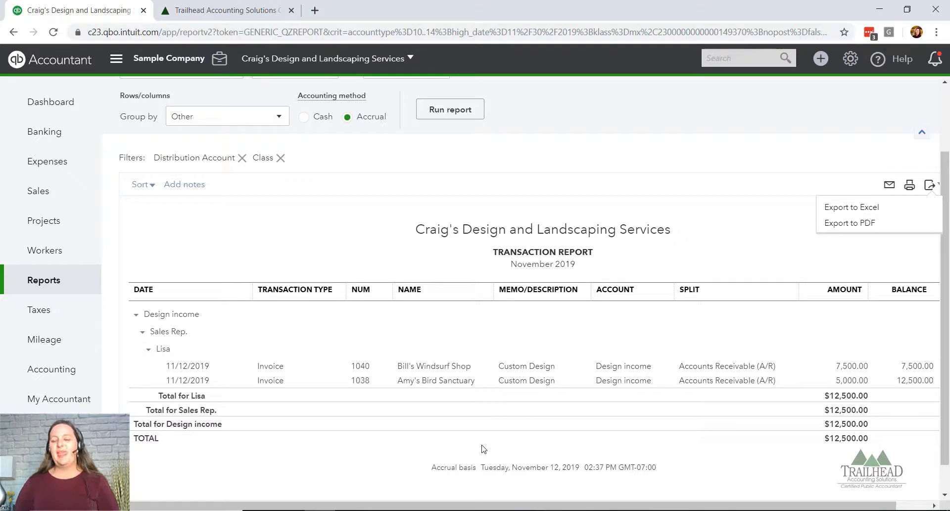
{"action": "mouse_move", "coordinate": [455, 411]}
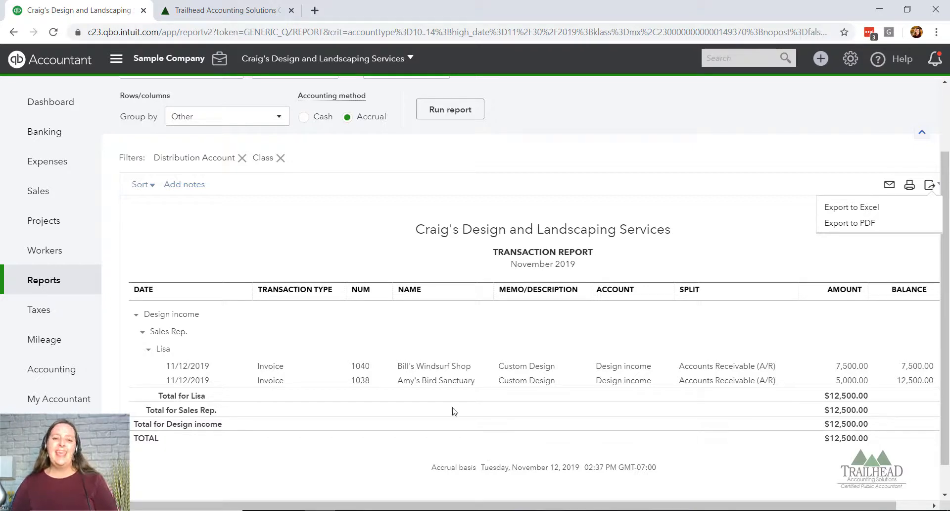